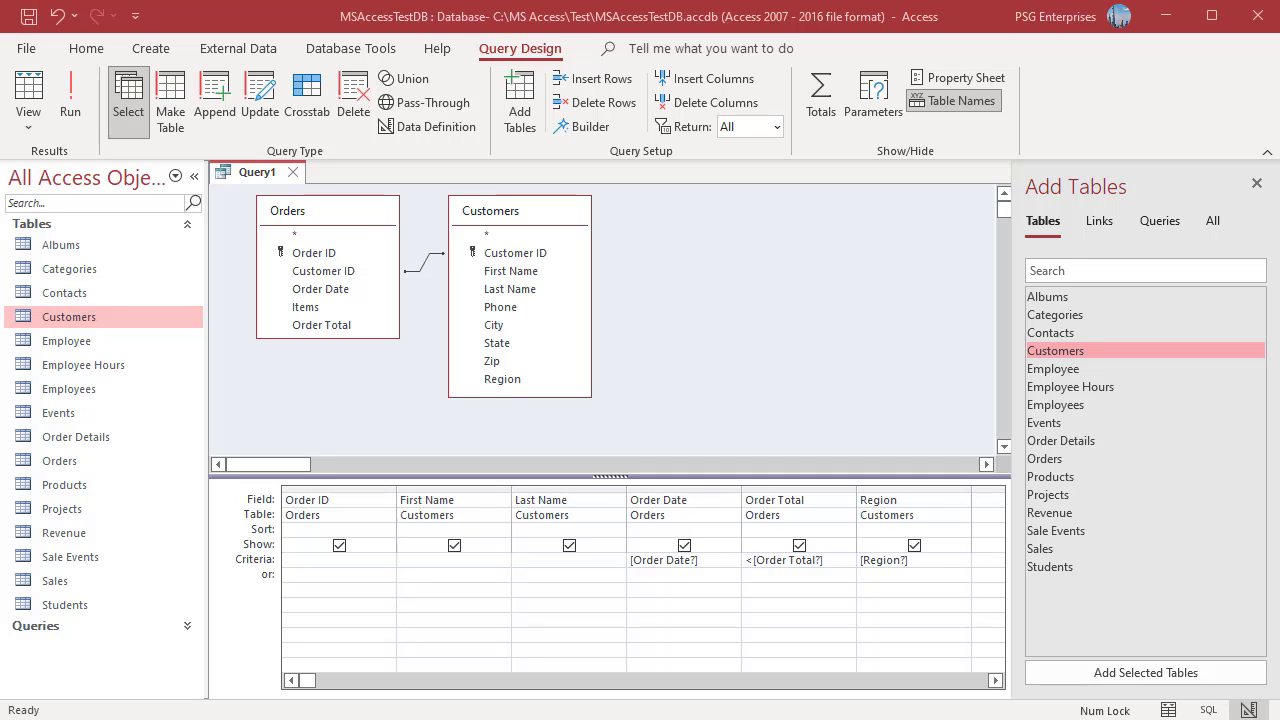
mouse_move(696, 656)
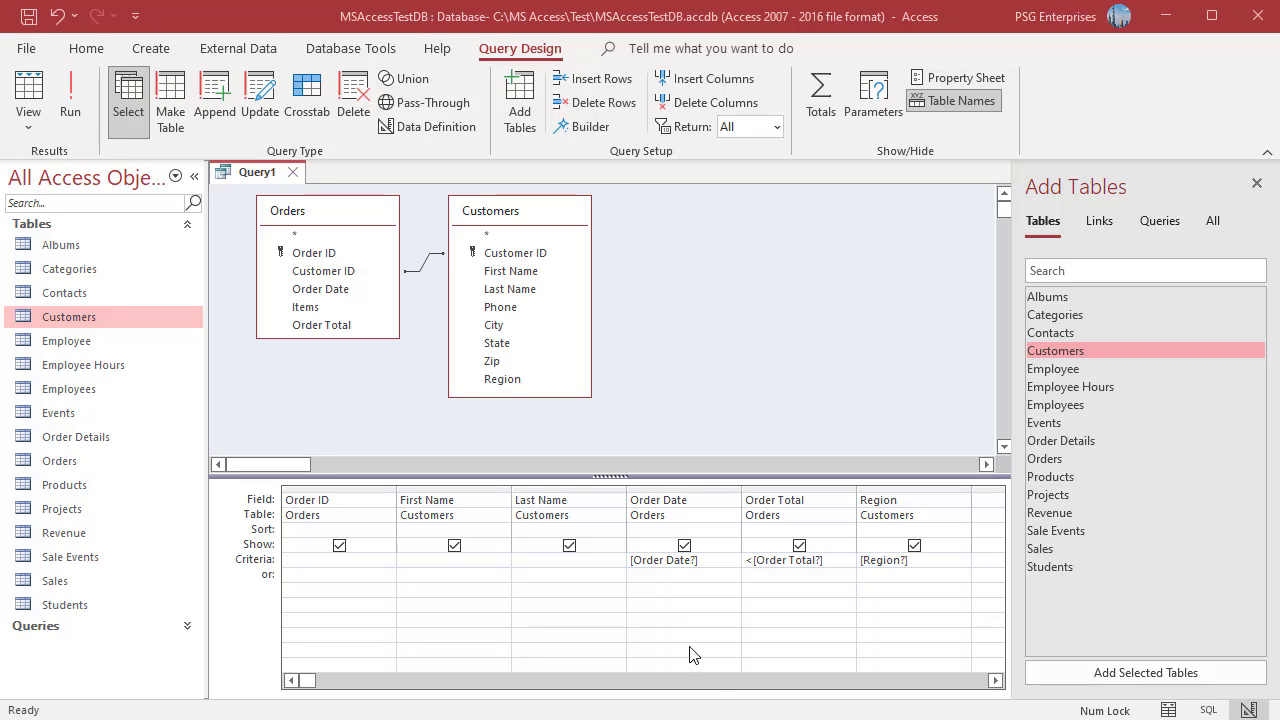
mouse_move(690, 636)
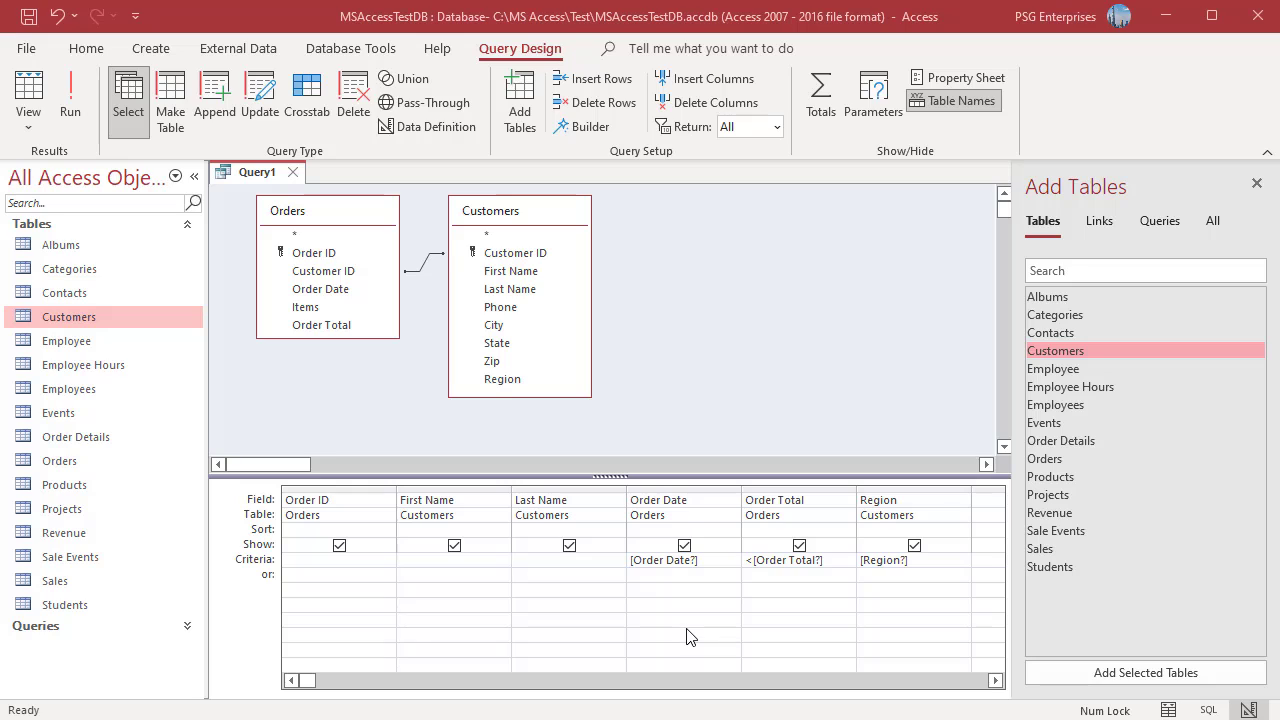
mouse_move(880, 616)
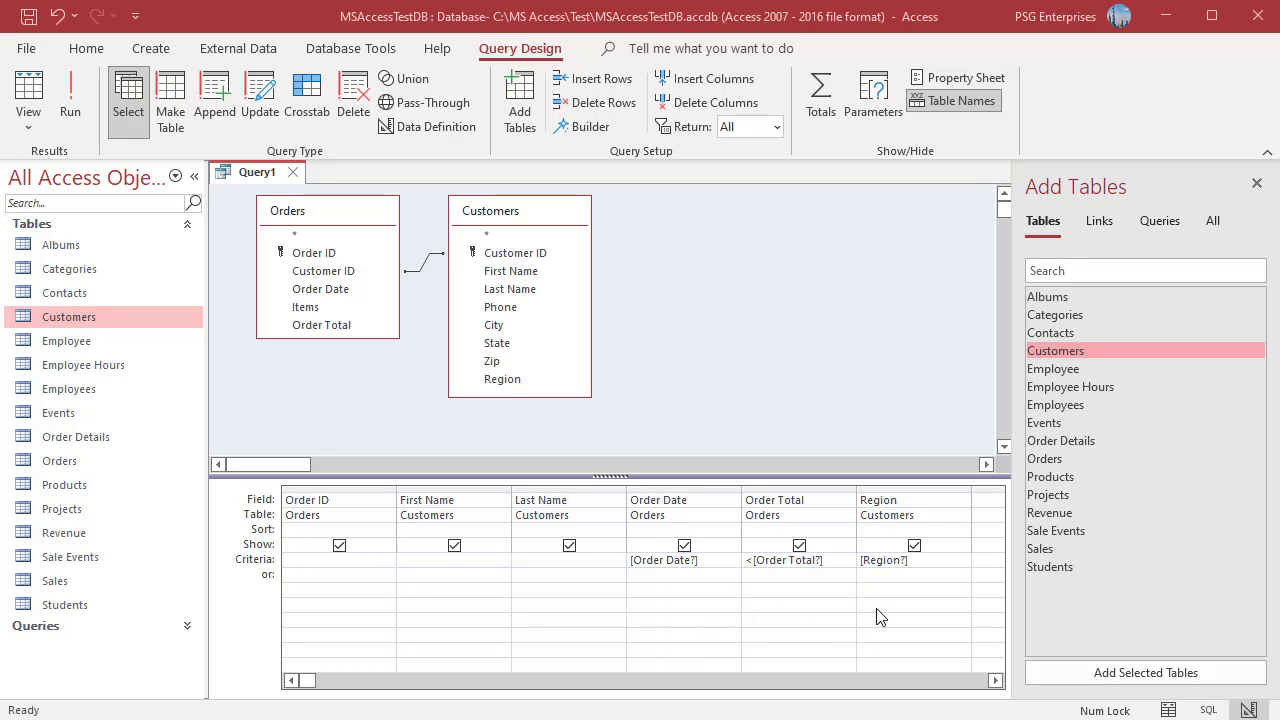
mouse_move(230, 348)
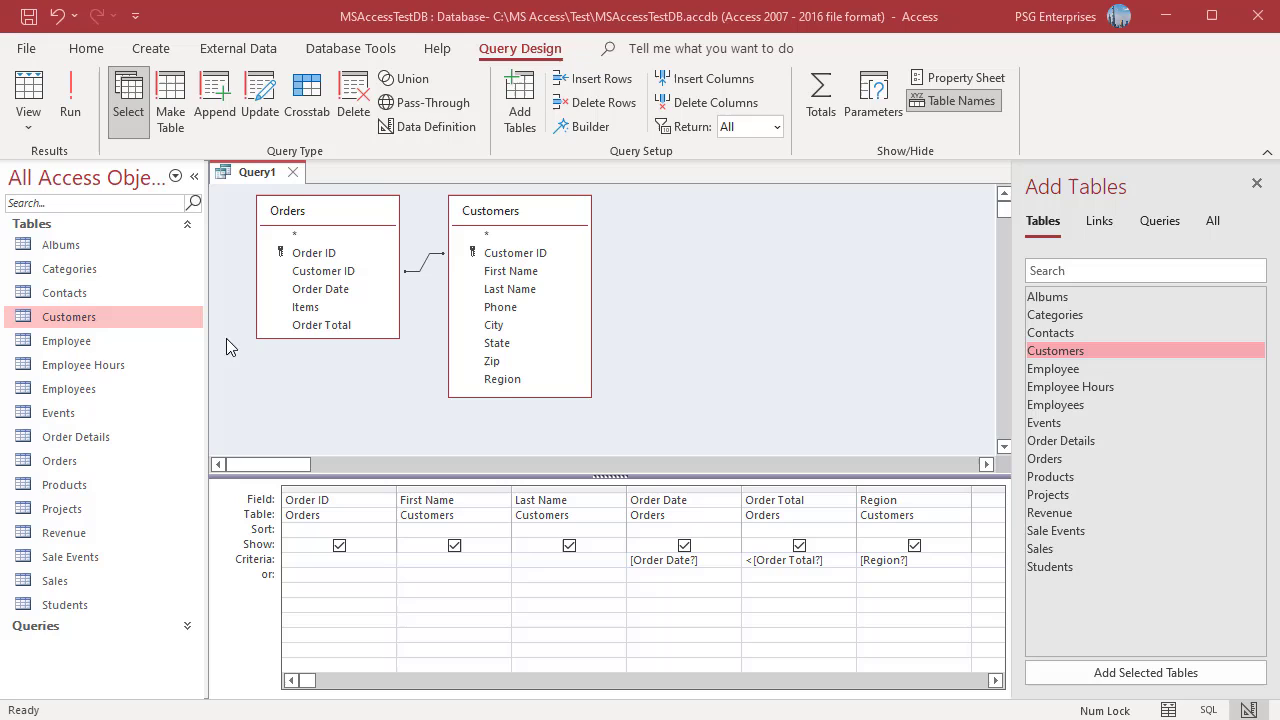
mouse_move(264, 414)
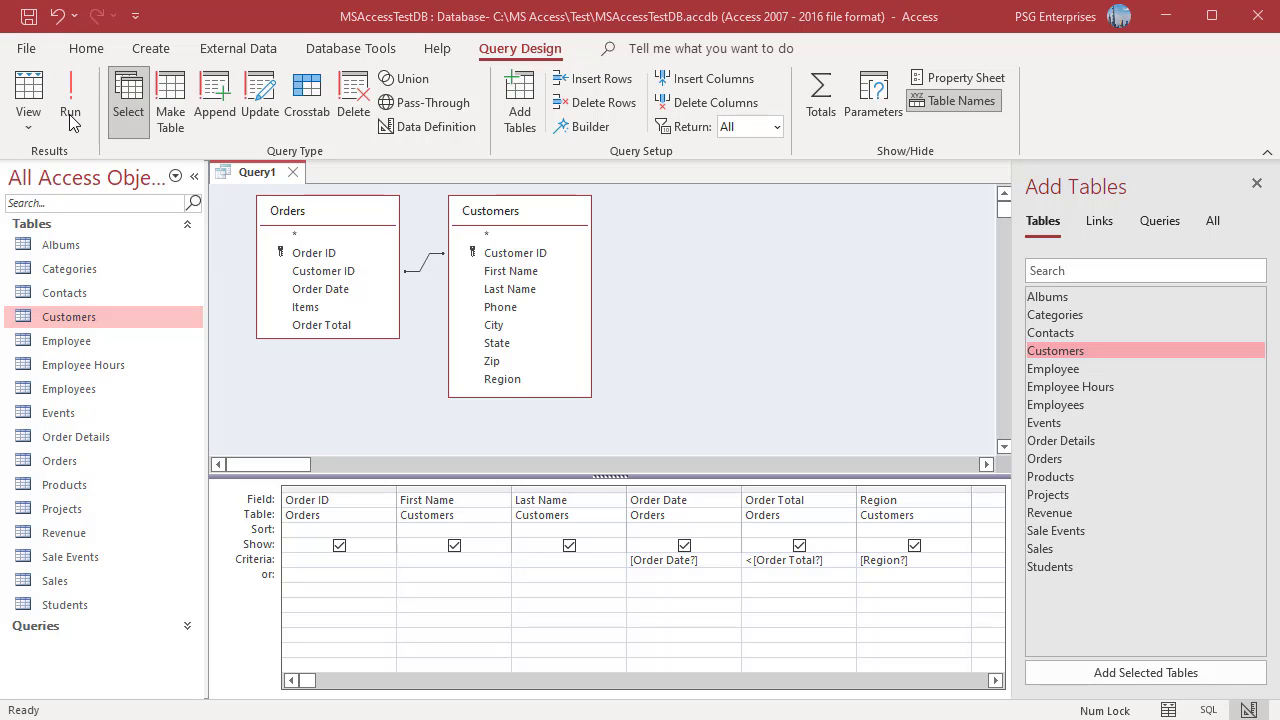
- Run the query answering the prompts with 1/1/2021, 1000 and Midwest to list the two matching orders
click(70, 96)
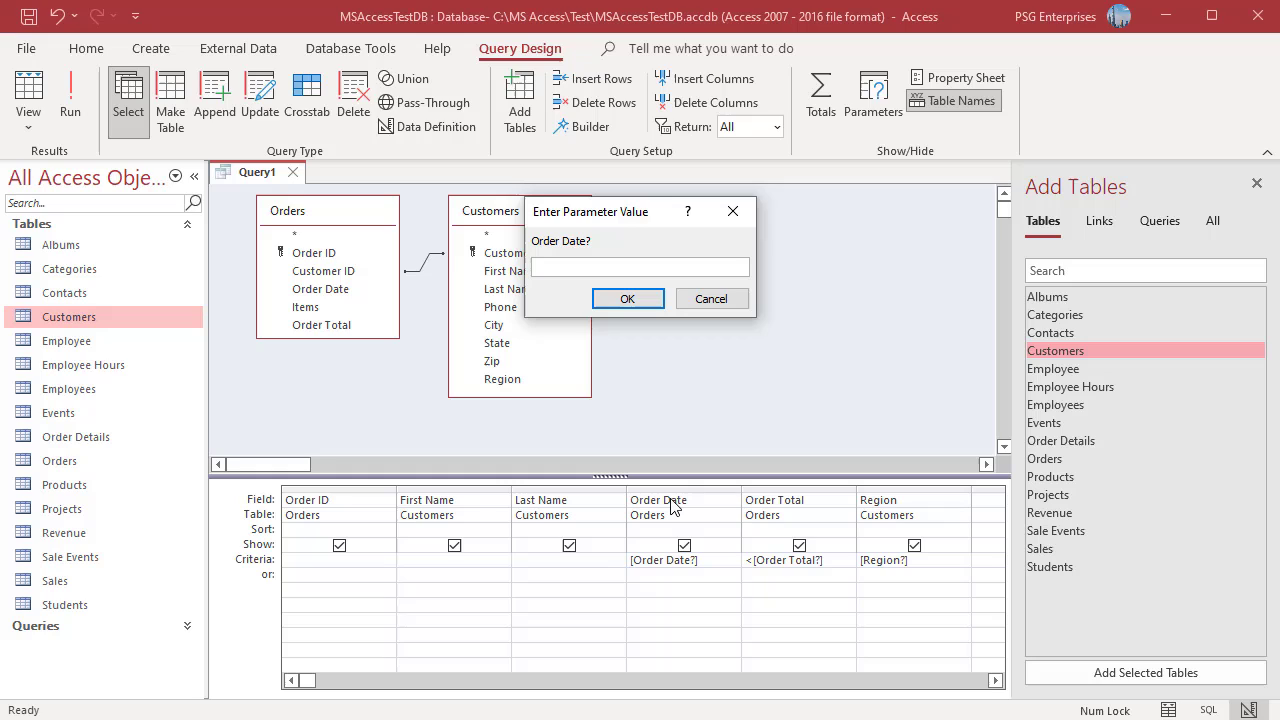
text(1/)
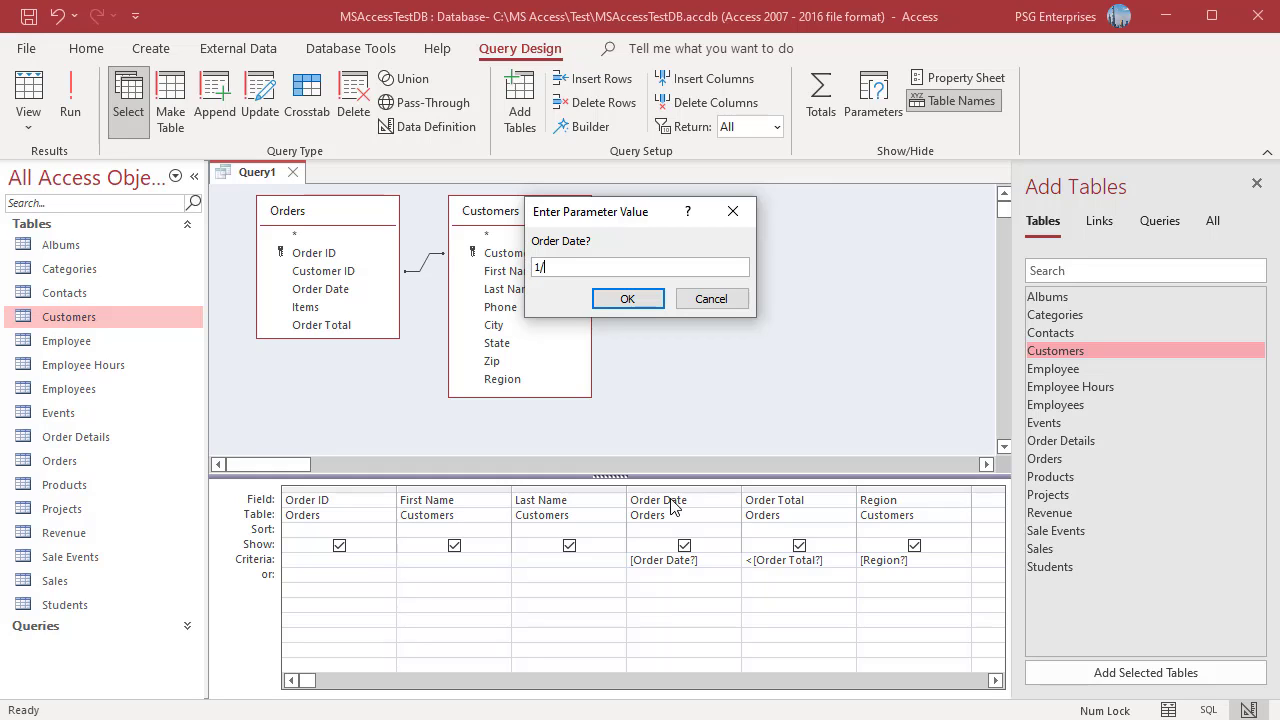
text(1/1/202)
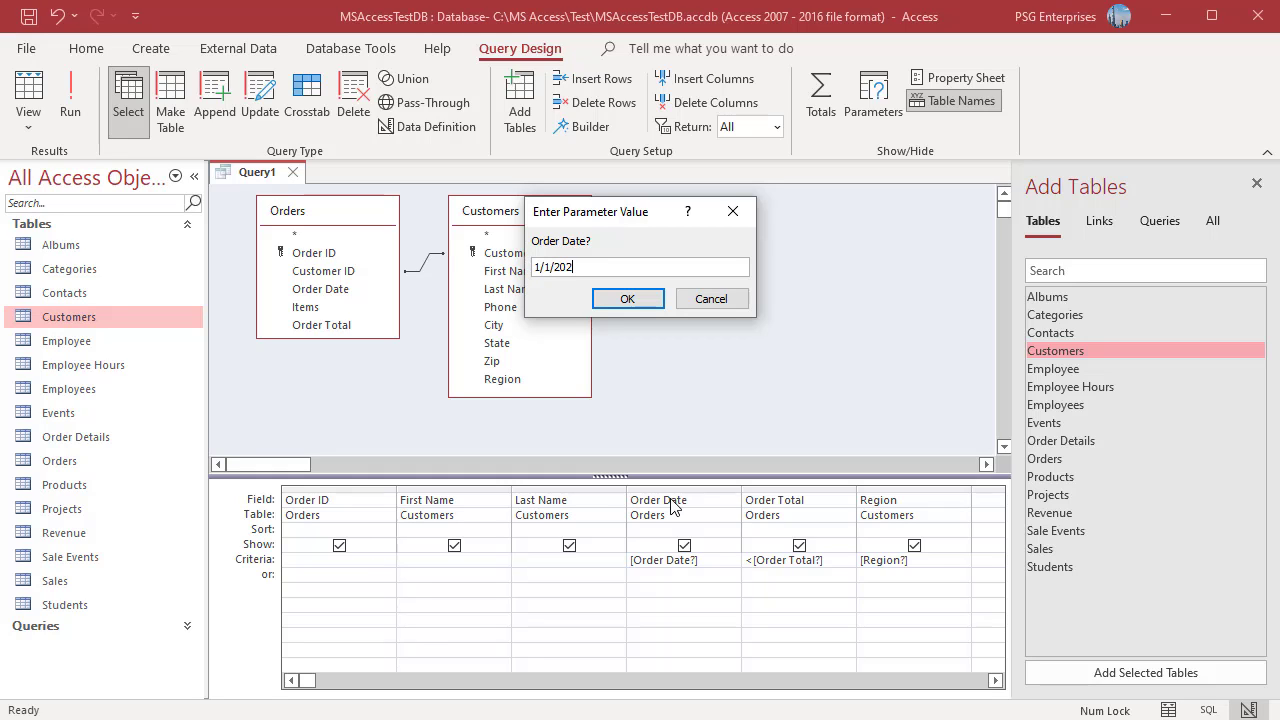
text(1)
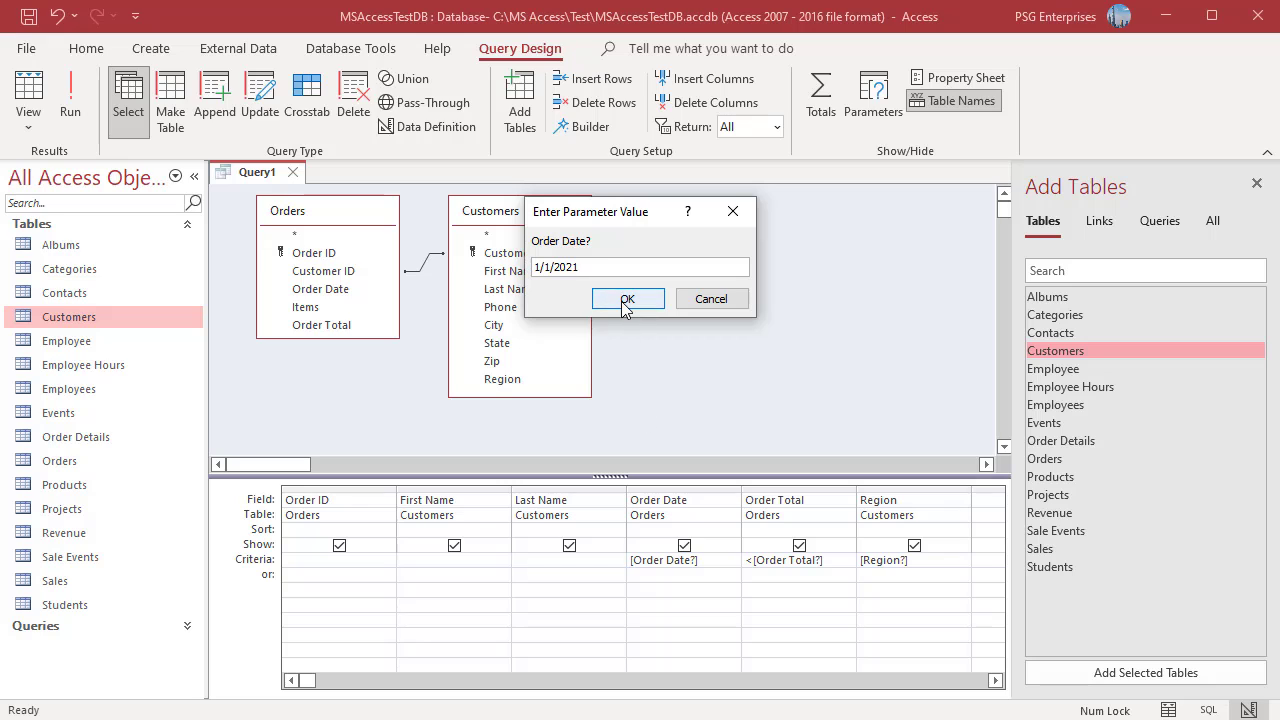
click(628, 298)
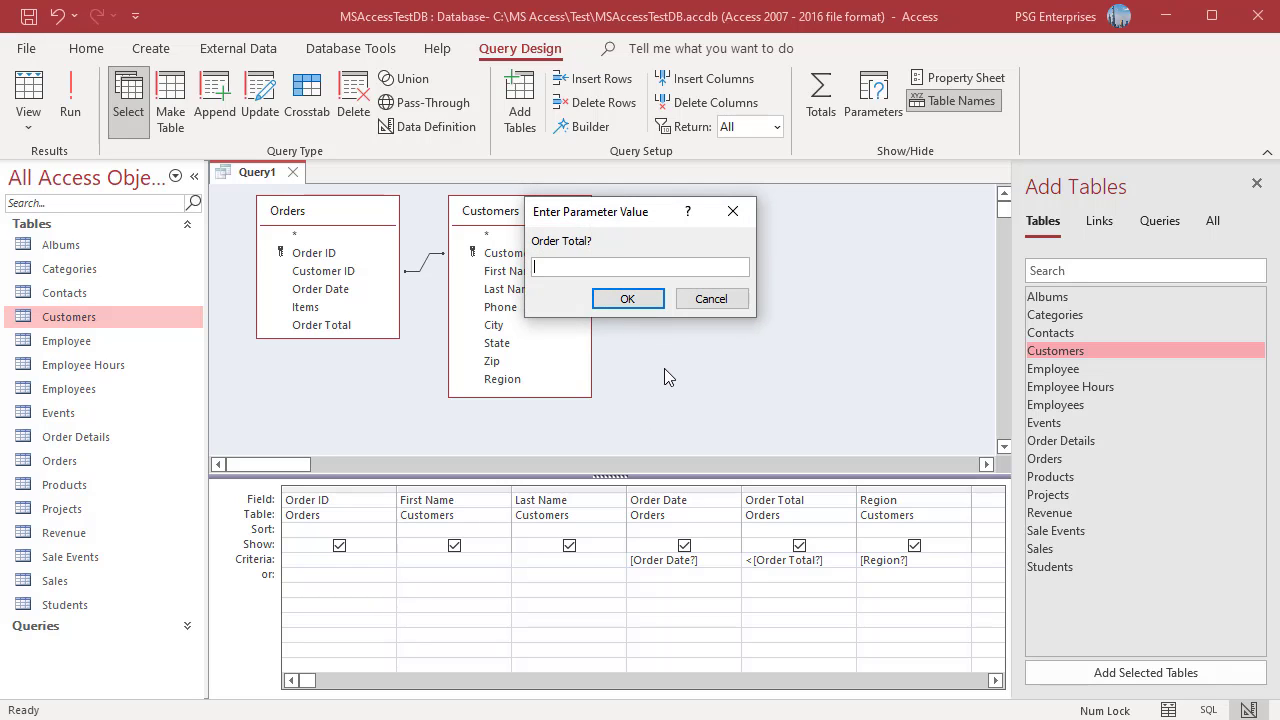
text(1000)
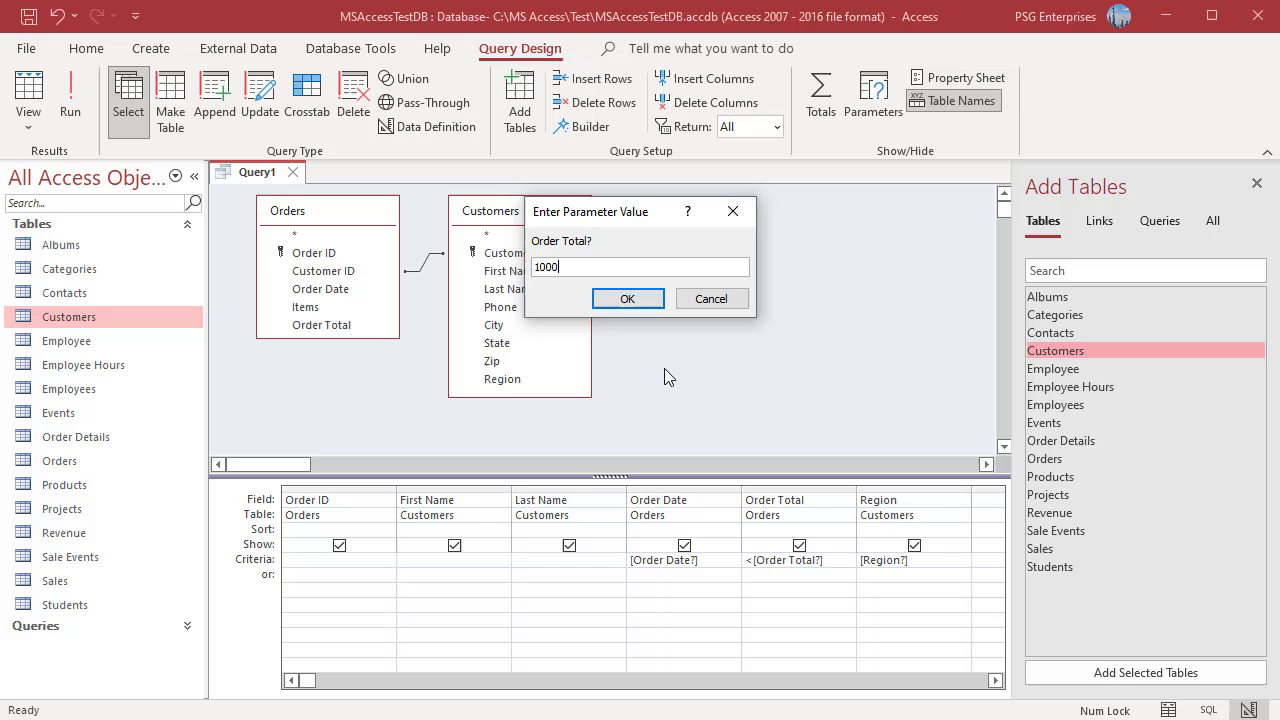
click(628, 298)
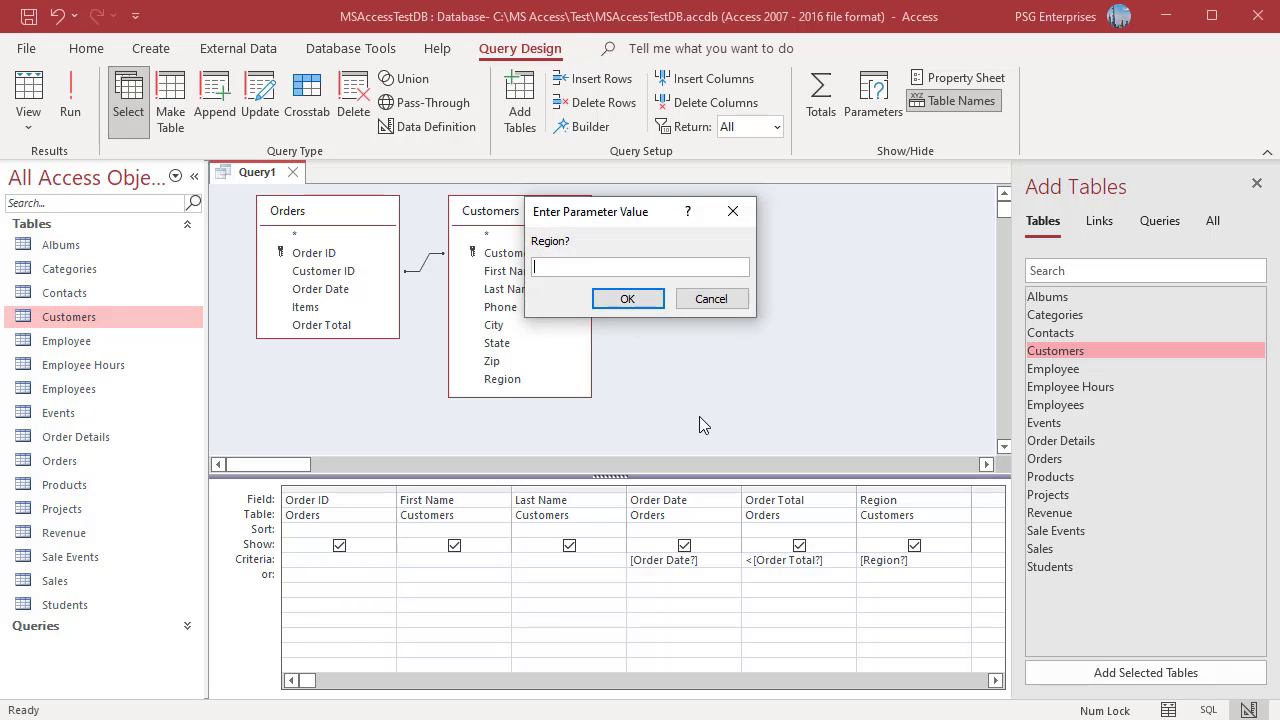
text(Mid)
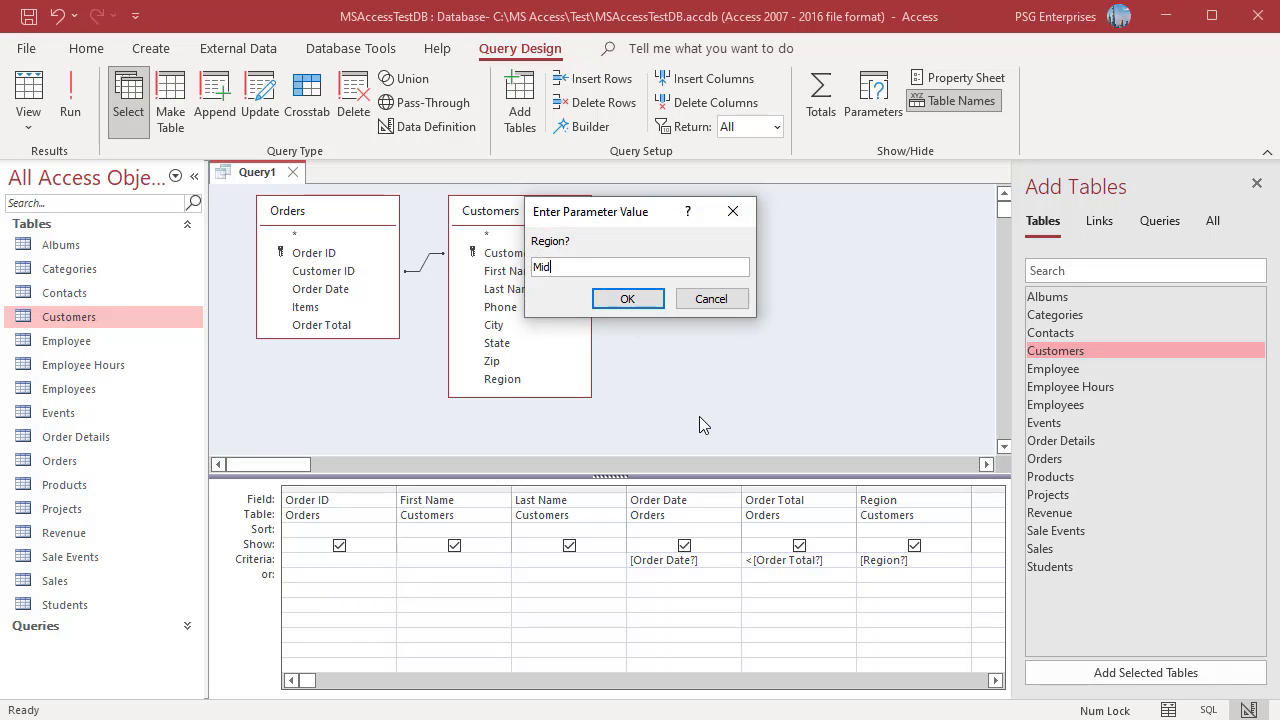
text(west)
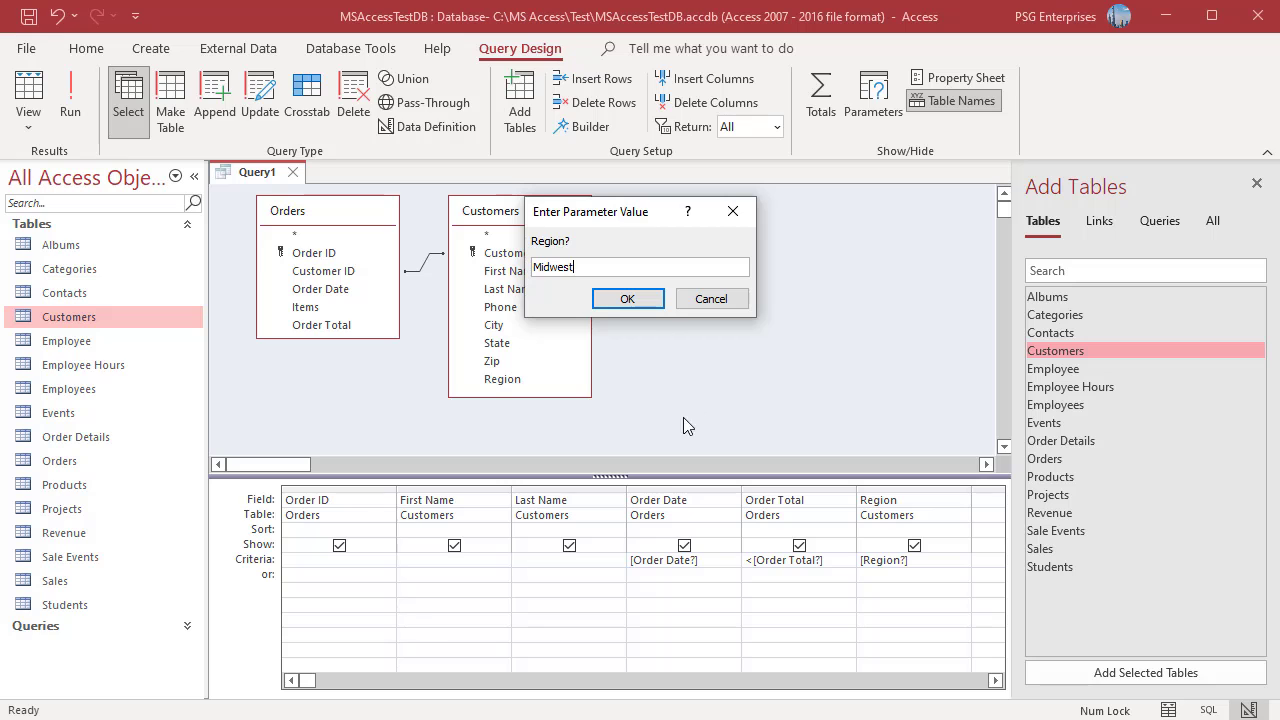
click(628, 298)
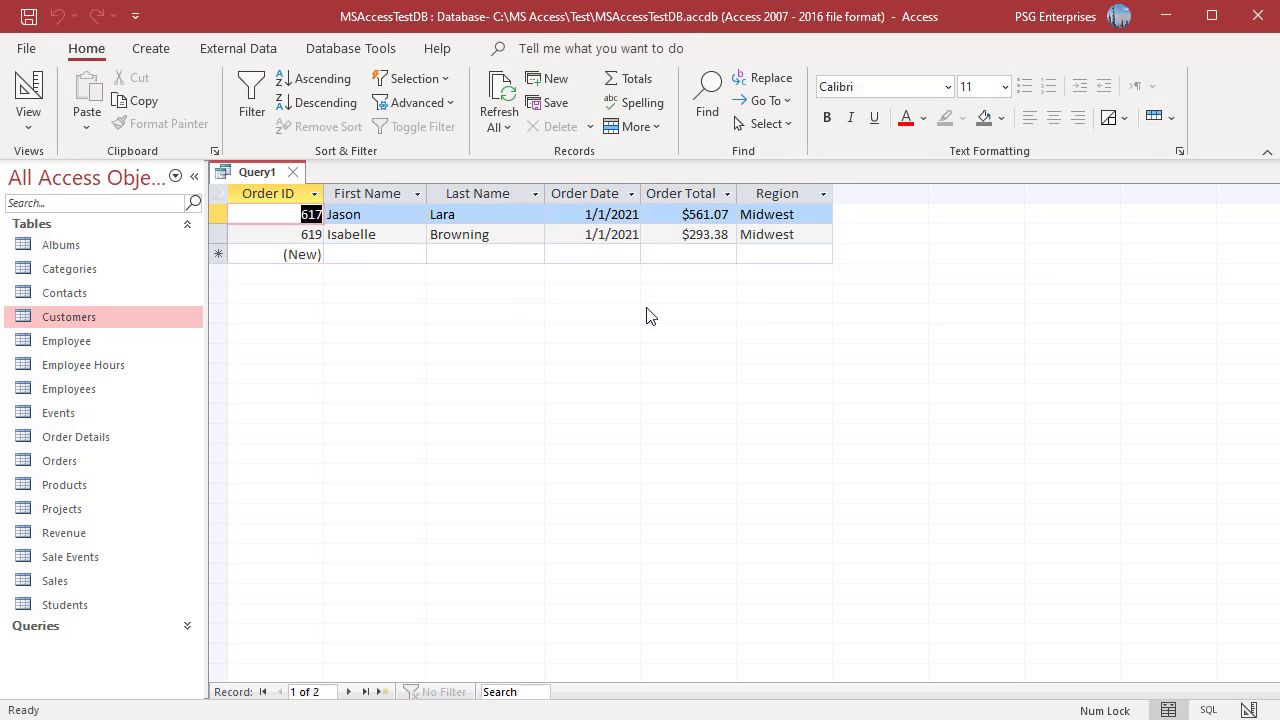
mouse_move(776, 292)
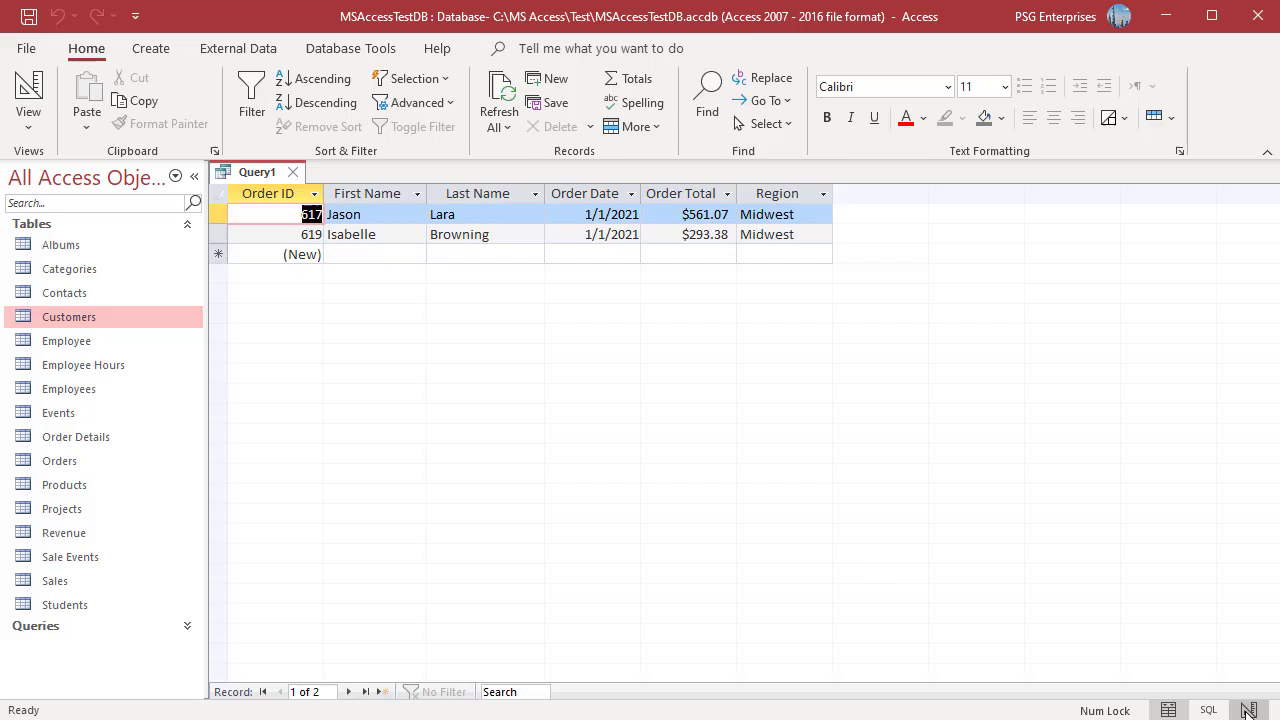
- Switch the two-row results back to the query's Design View
click(28, 96)
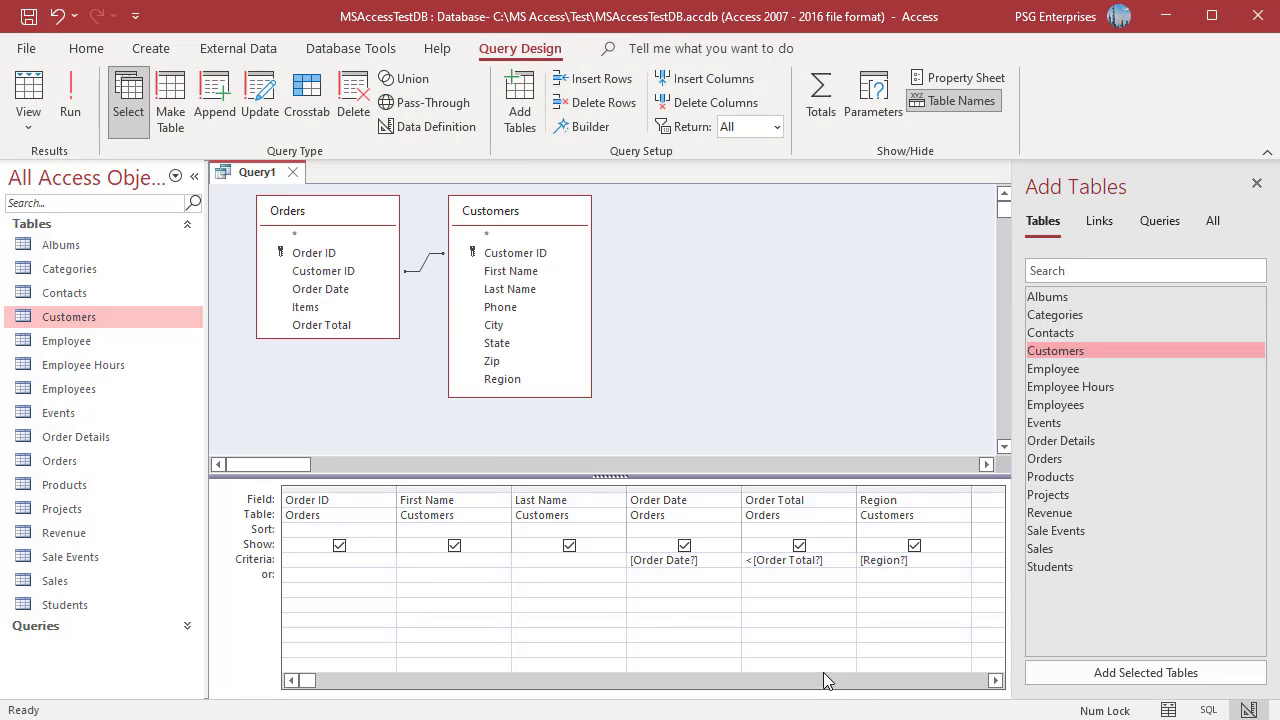
mouse_move(628, 688)
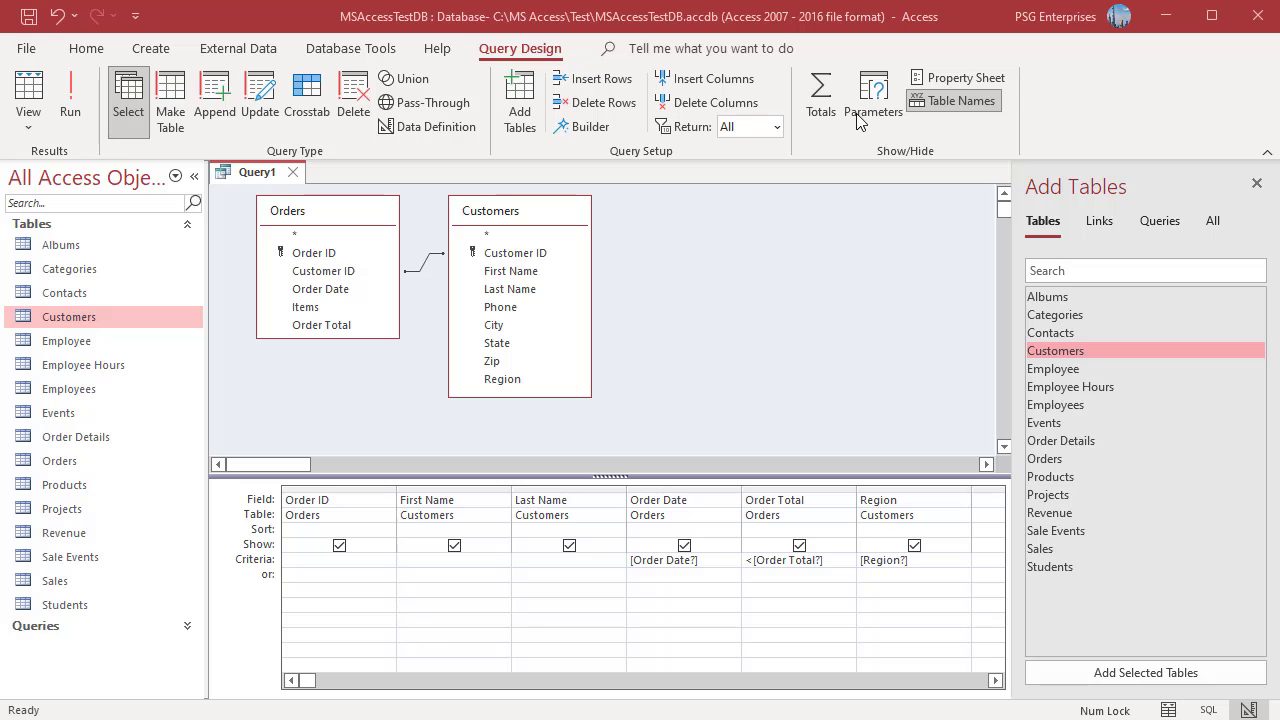
- In Query Parameters, declare [Region?] as Short Text and [Order Total?] as Currency
click(872, 90)
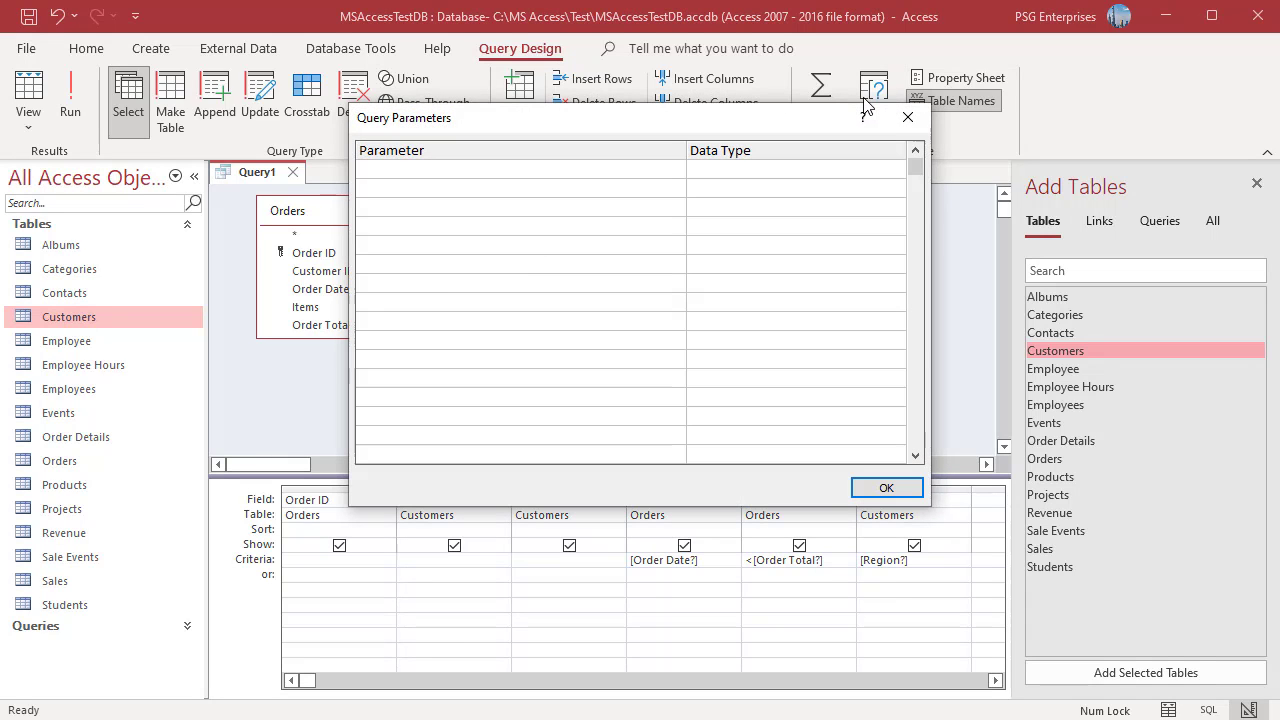
click(518, 168)
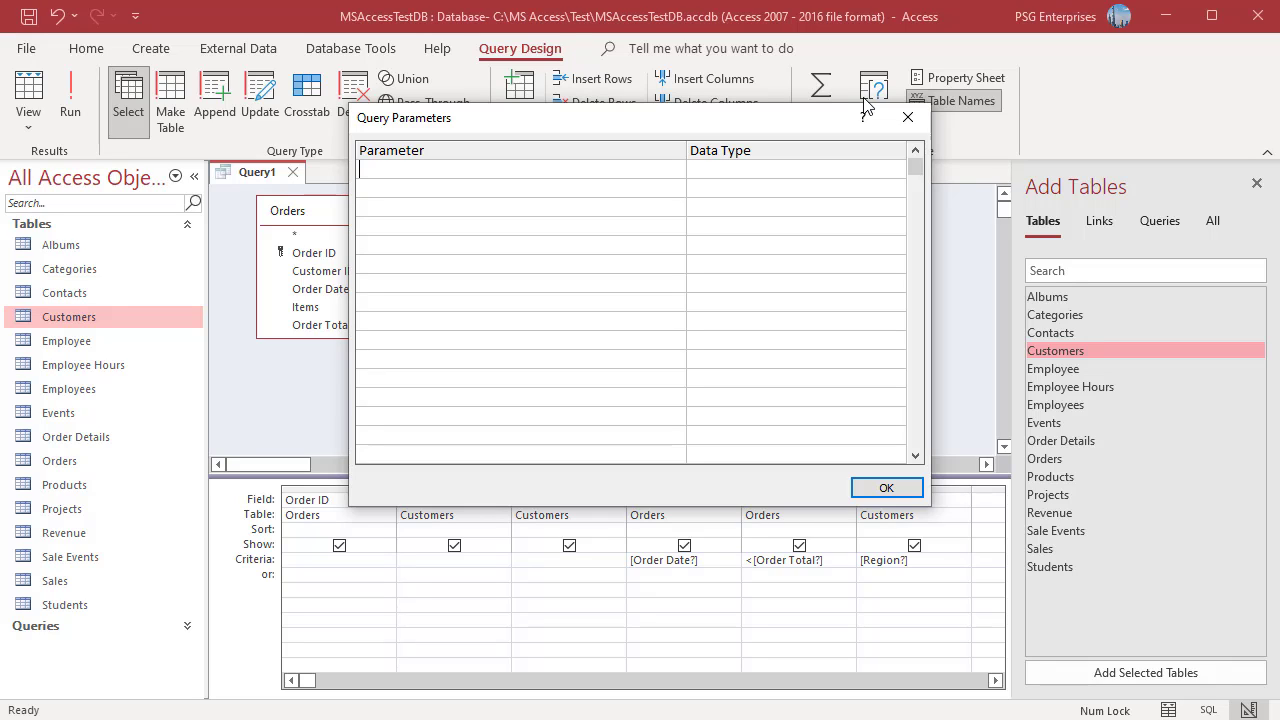
mouse_move(820, 640)
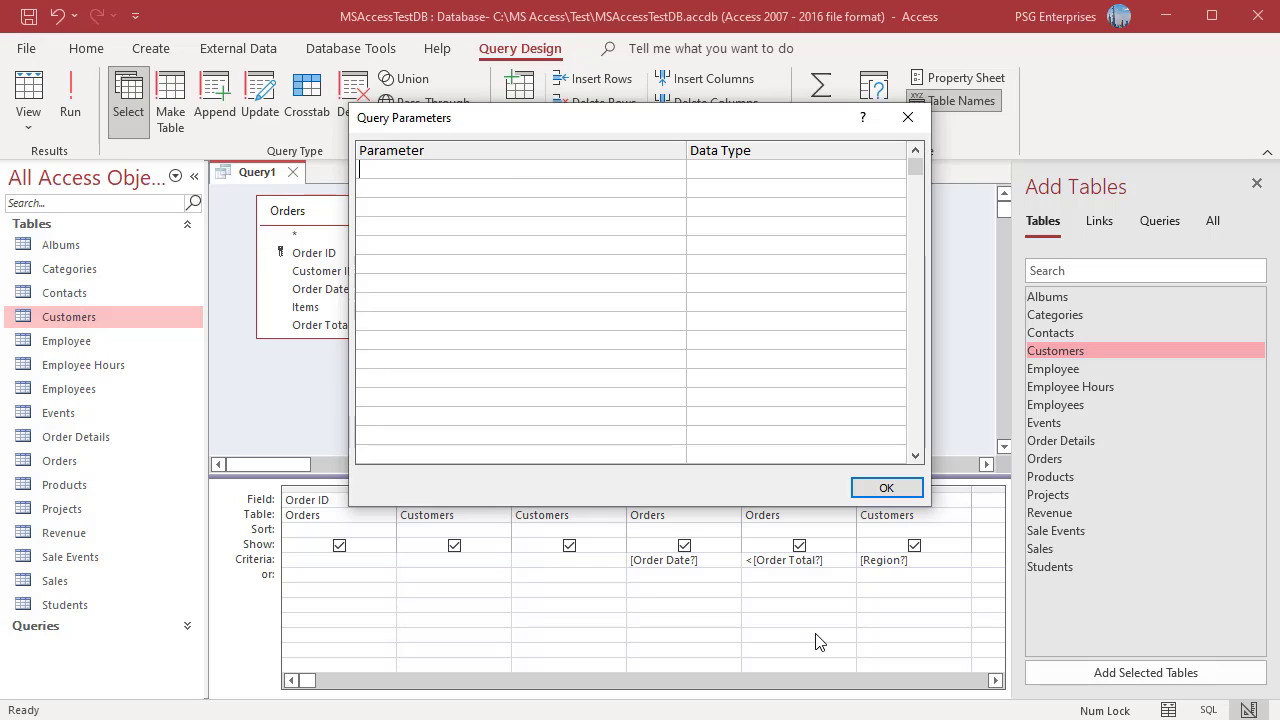
mouse_move(640, 648)
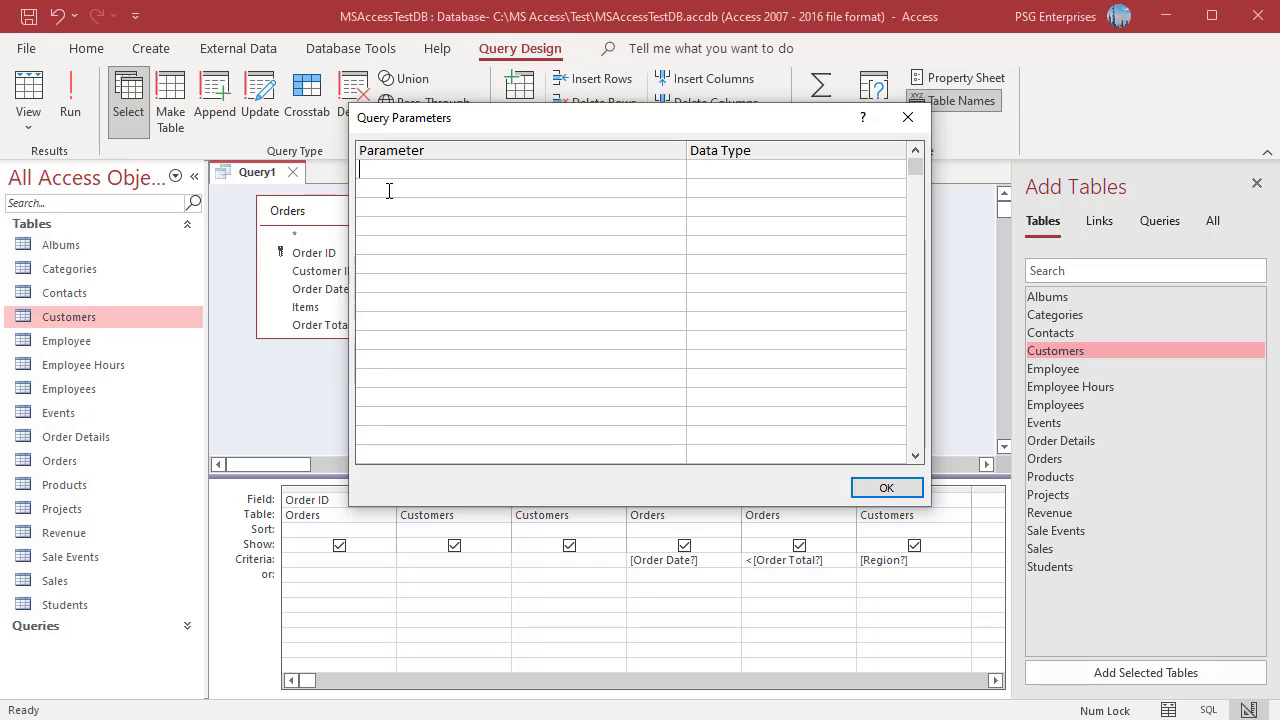
text([Region?])
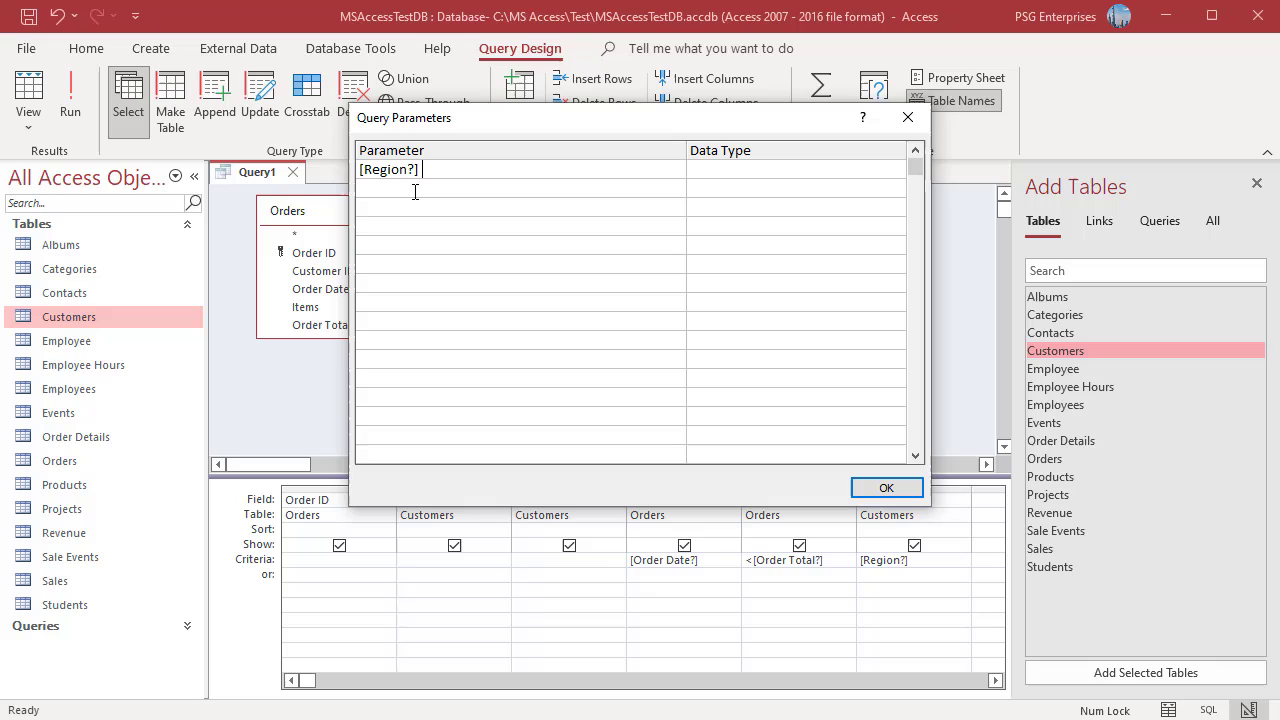
text(Short Text)
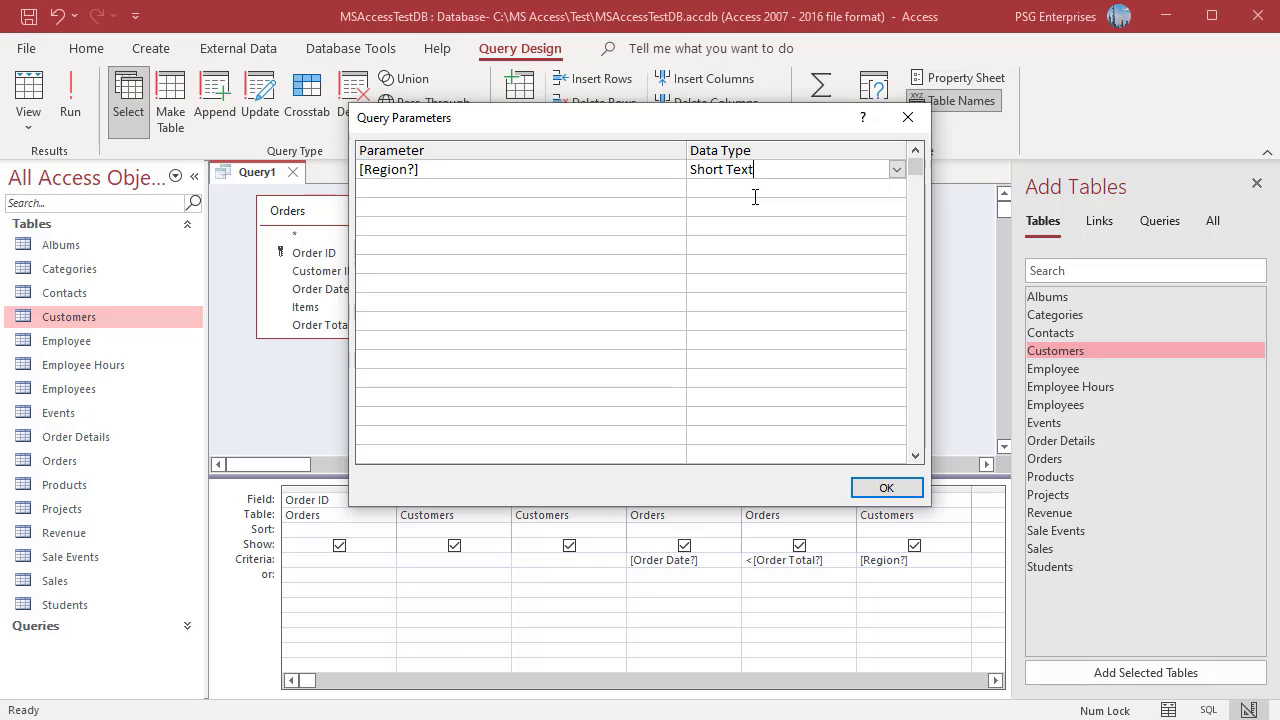
text([Order Total?])
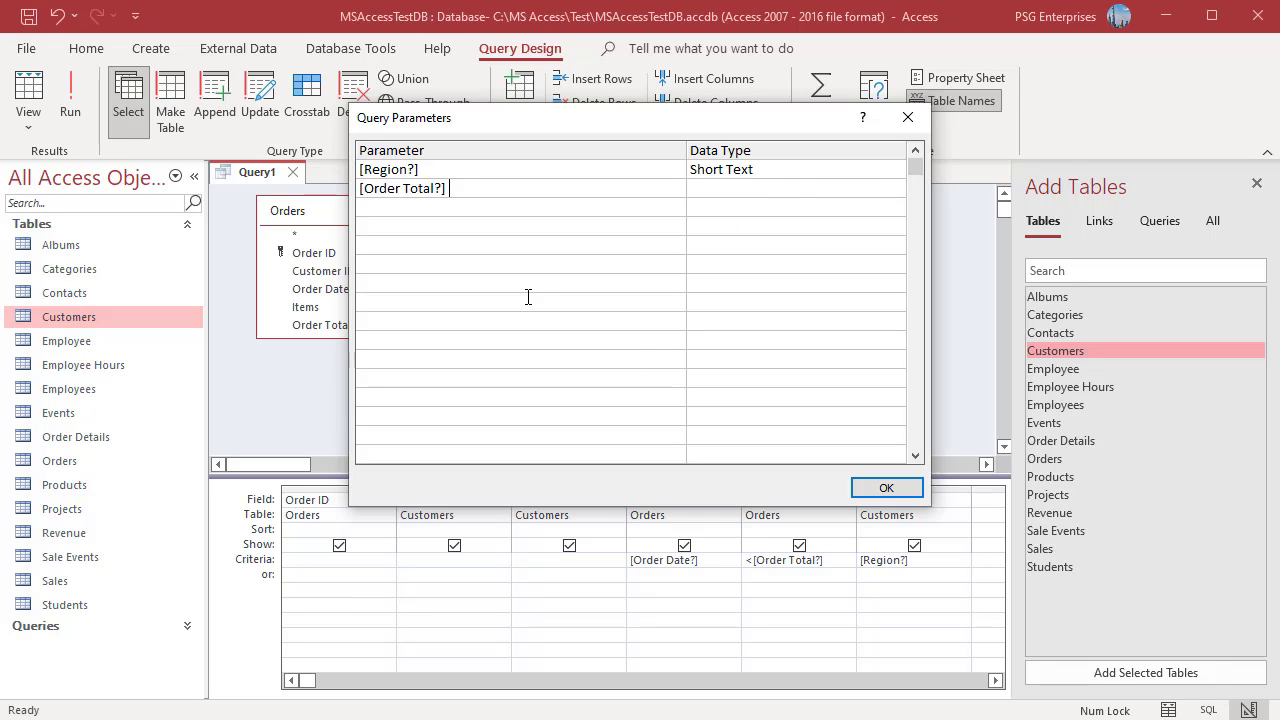
click(896, 188)
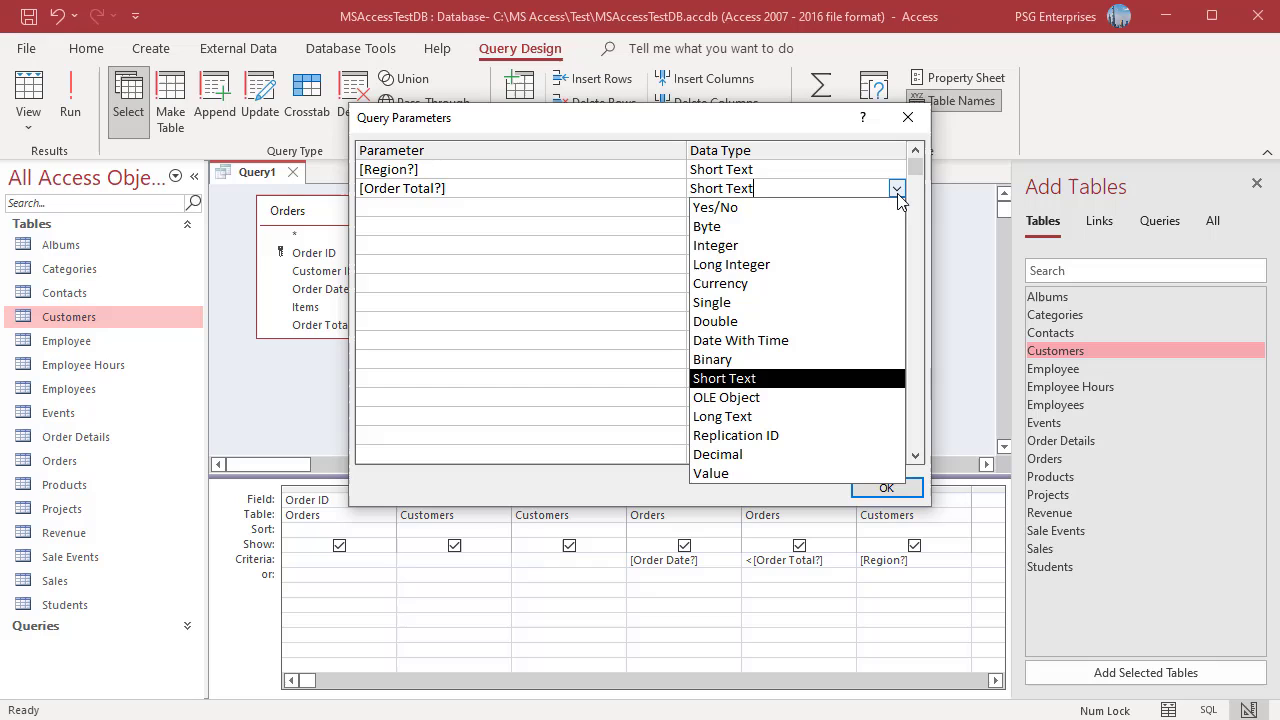
mouse_move(720, 284)
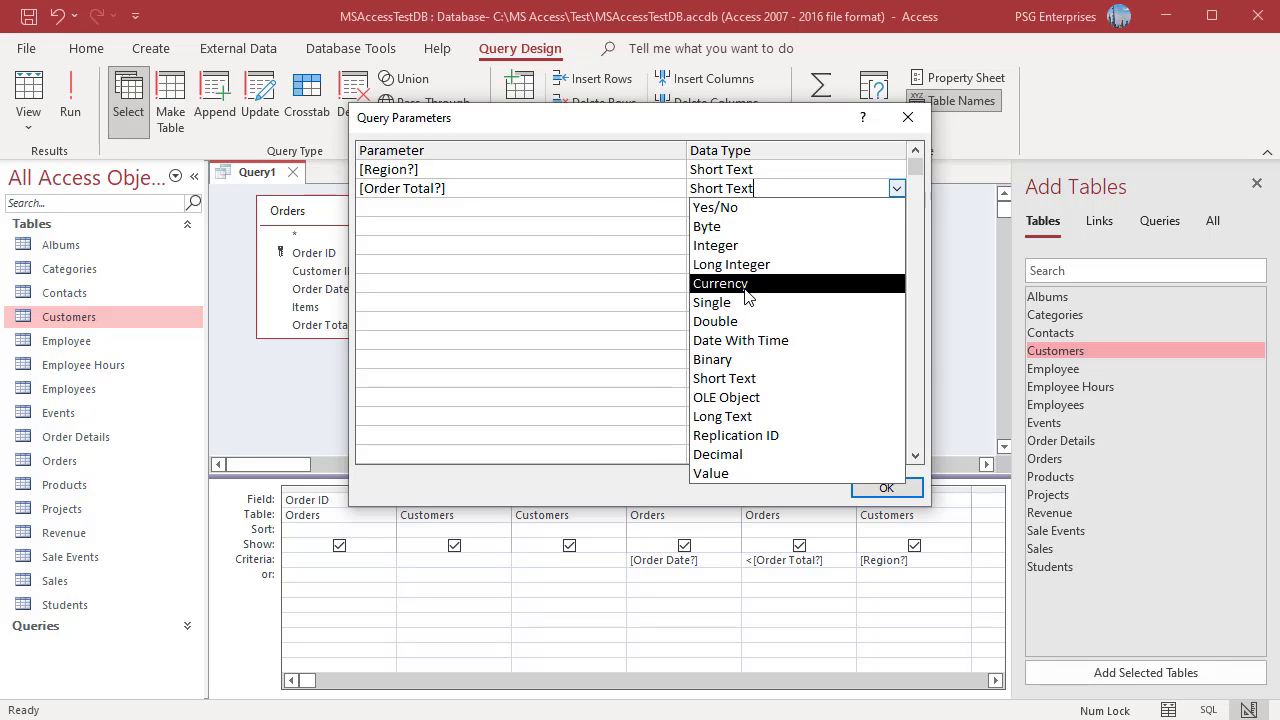
click(720, 284)
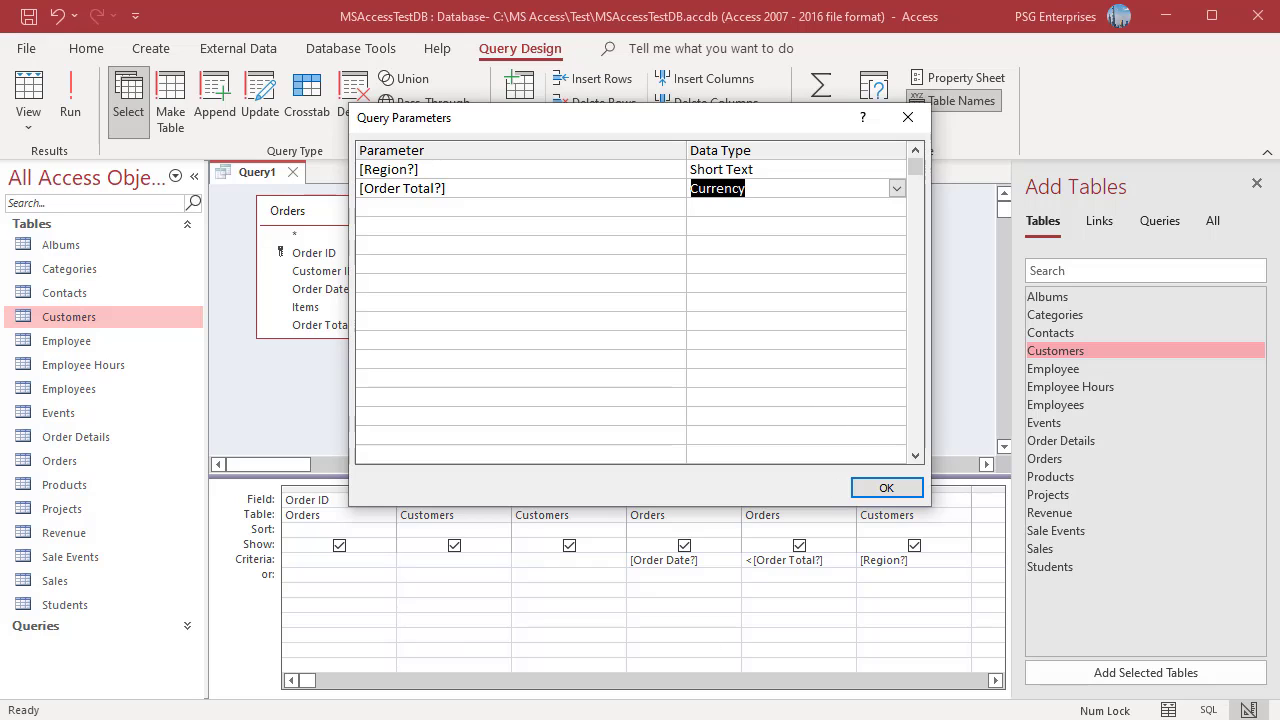
- Add [Order Date?] as Date With Time and confirm the parameter definitions
click(488, 206)
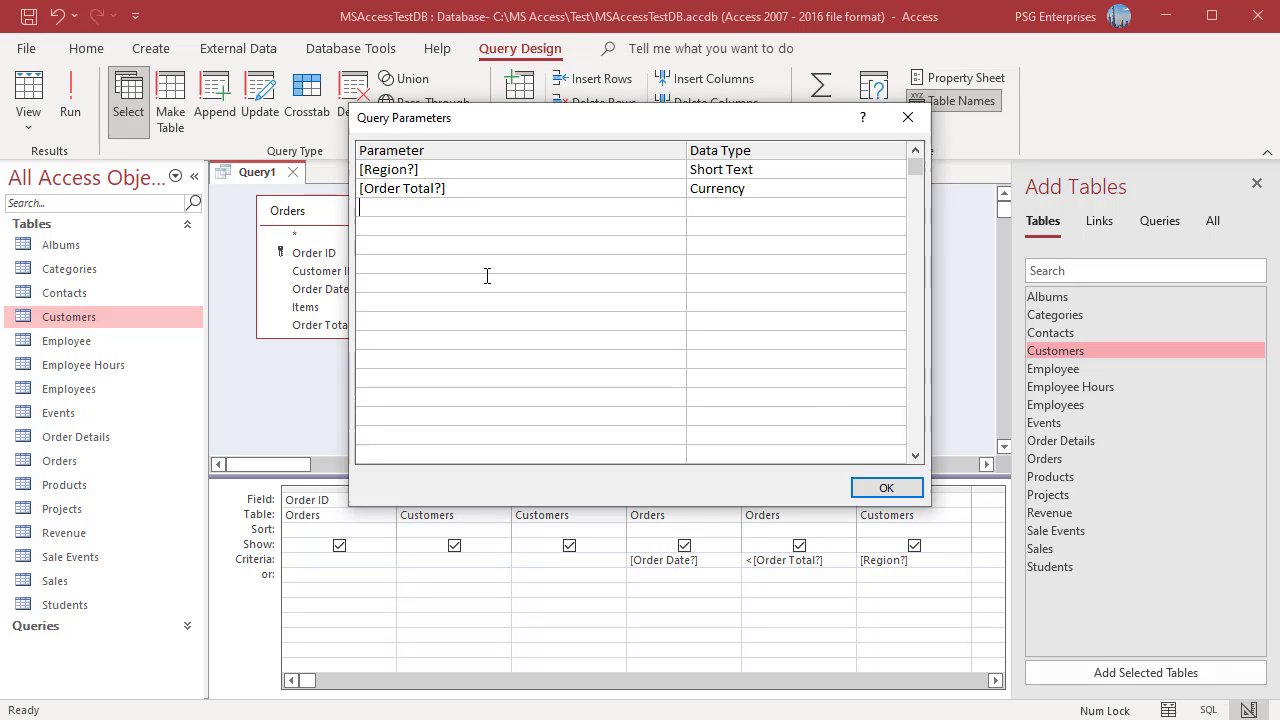
text([Order Date?])
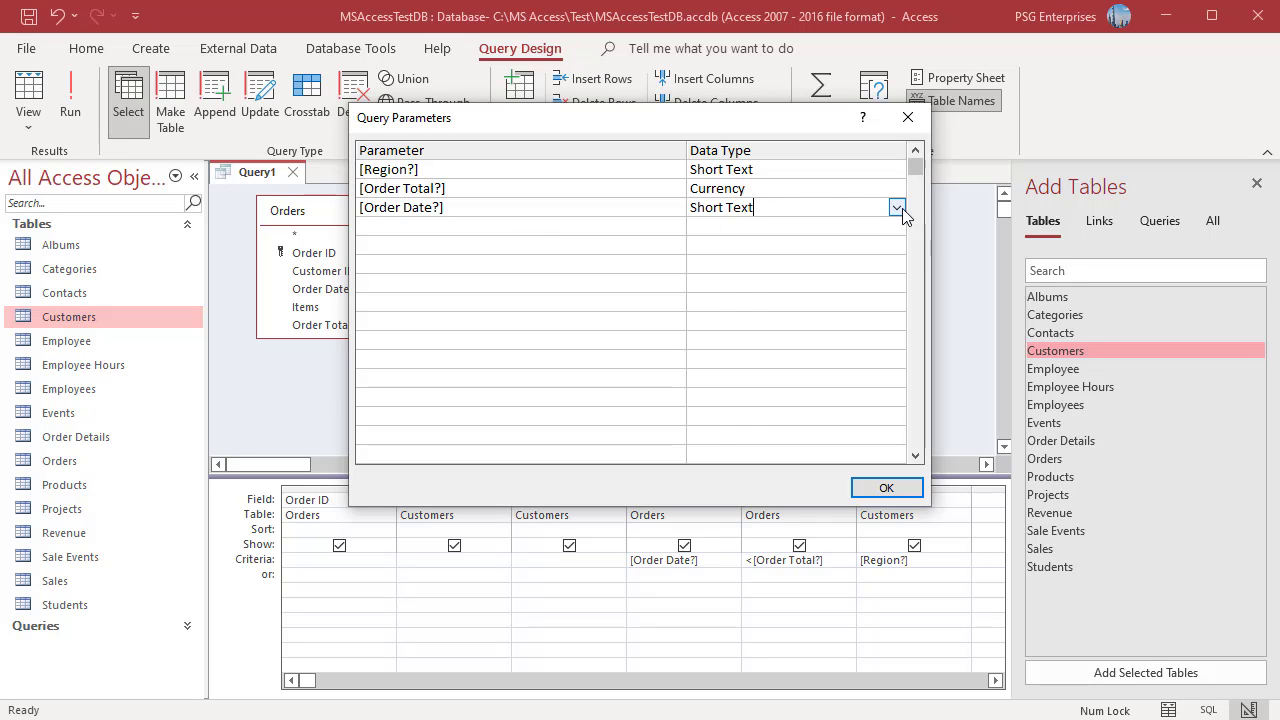
click(896, 206)
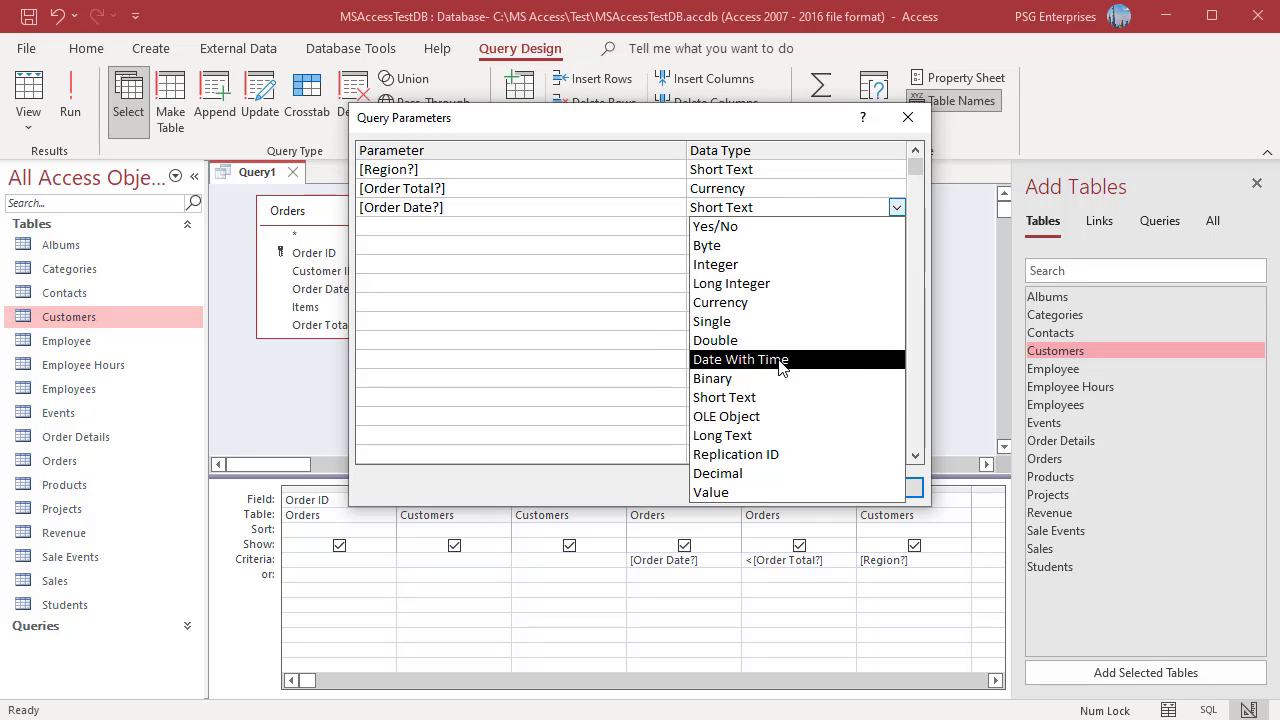
click(740, 360)
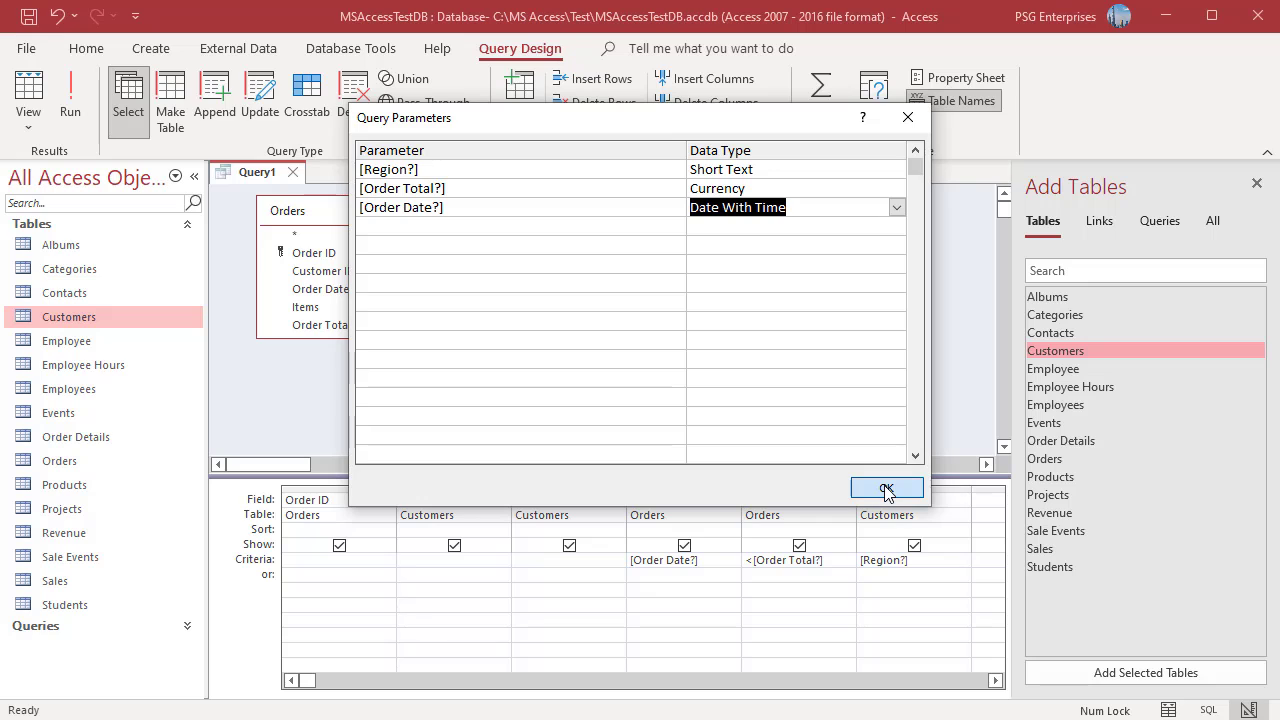
click(886, 488)
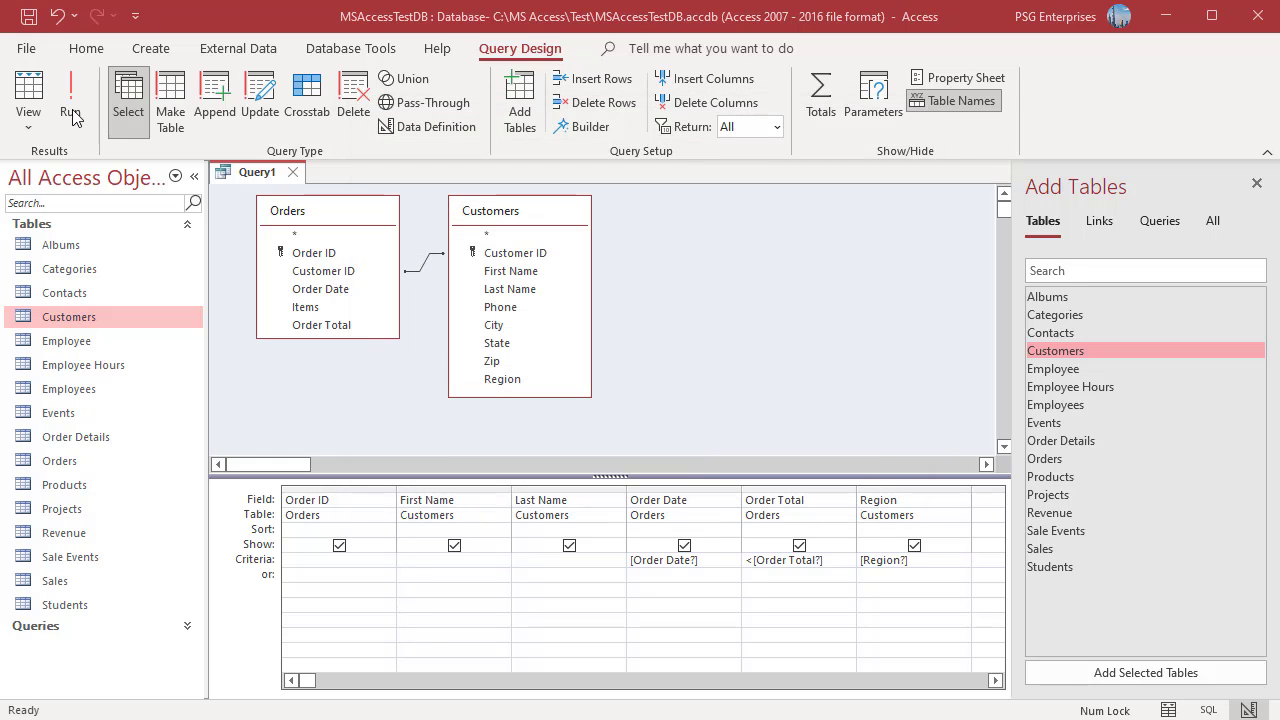
- Run the query answering Midwest, 1000, then 1/1/2021 in the new prompt order, then return to design
click(70, 96)
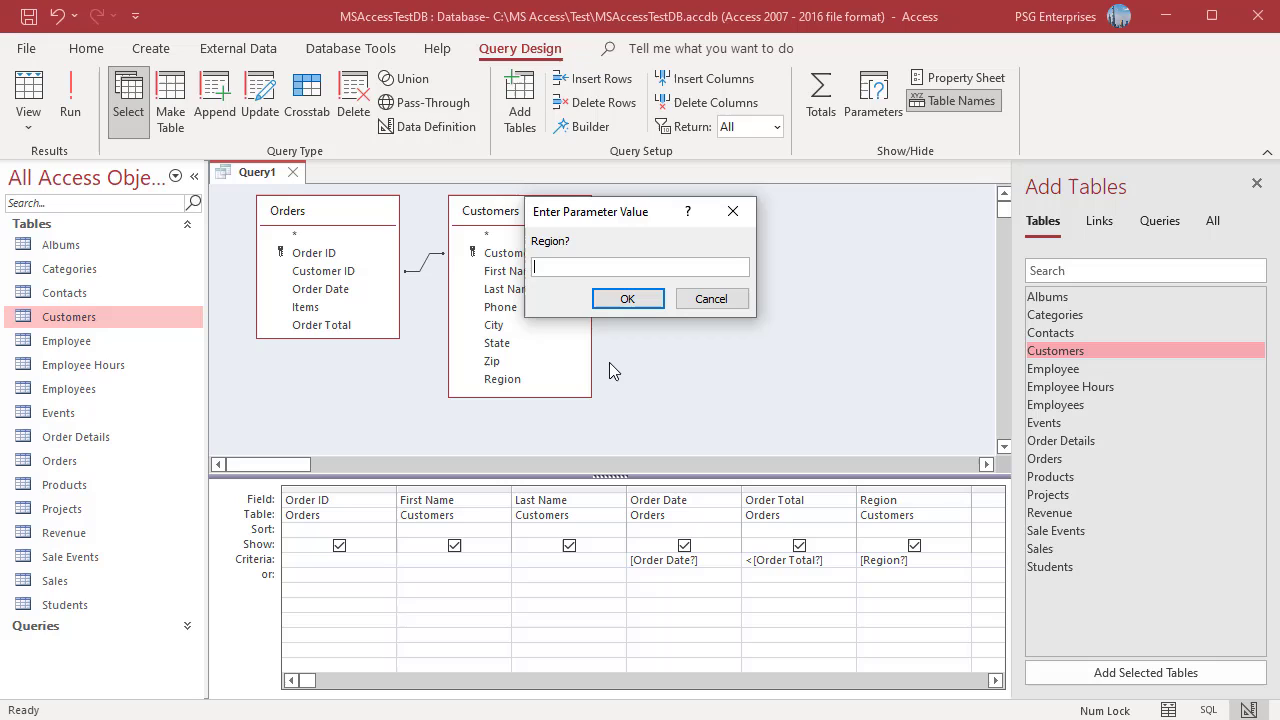
text(M)
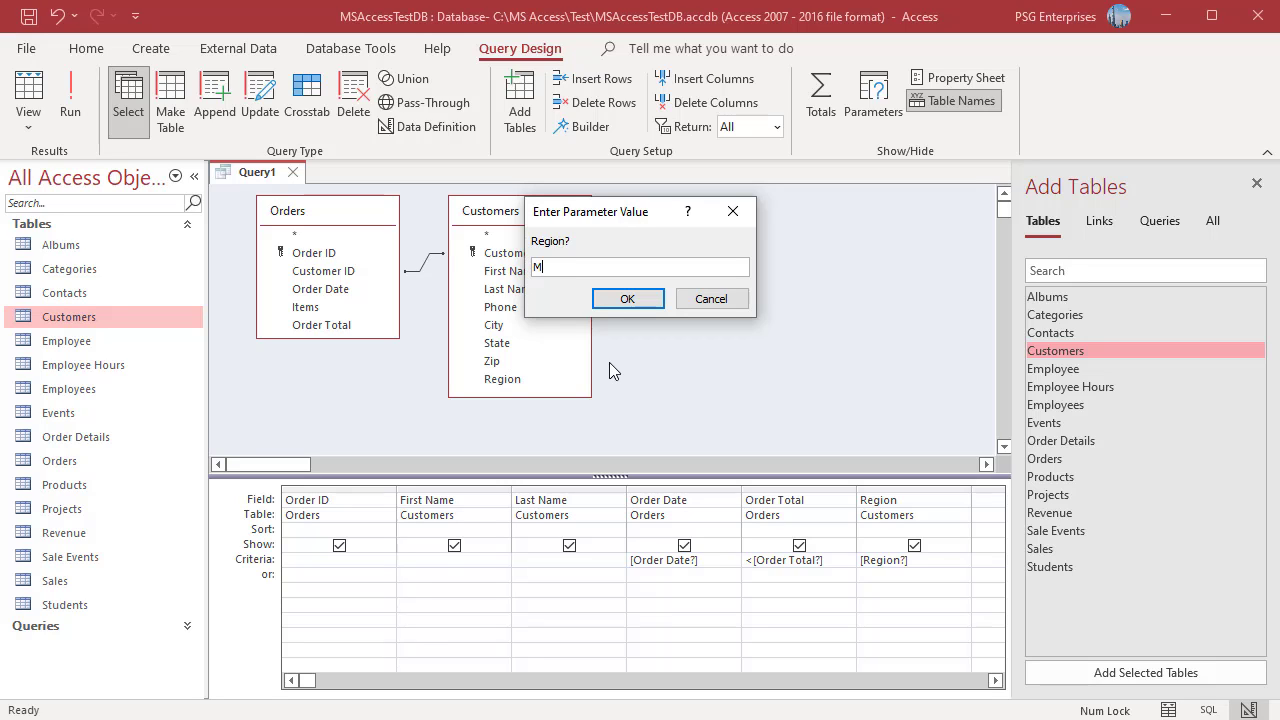
text(idwest)
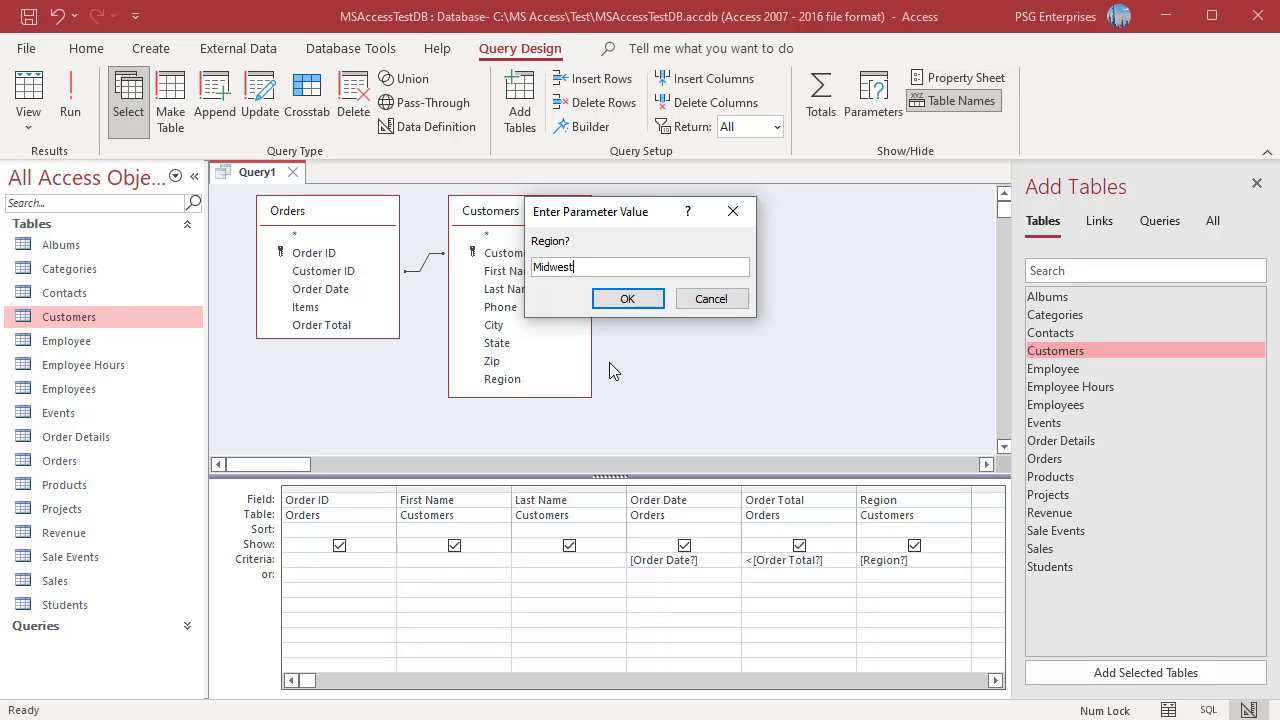
click(628, 298)
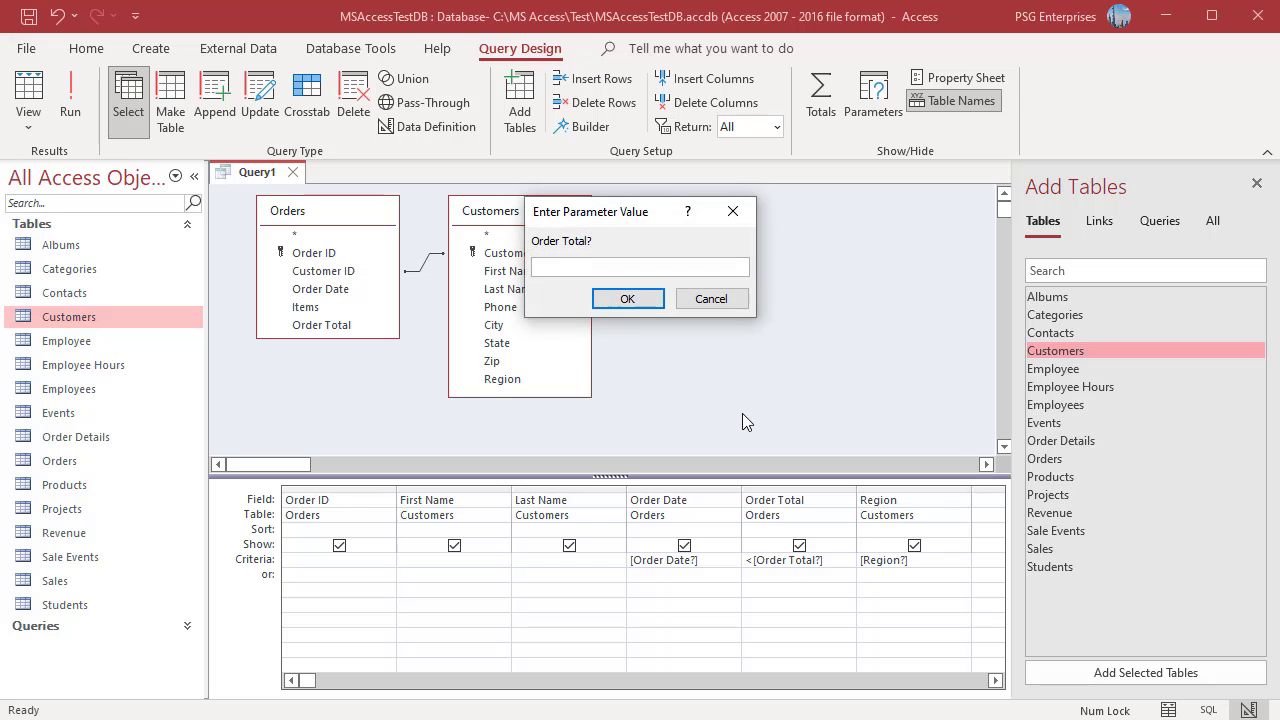
text(1000)
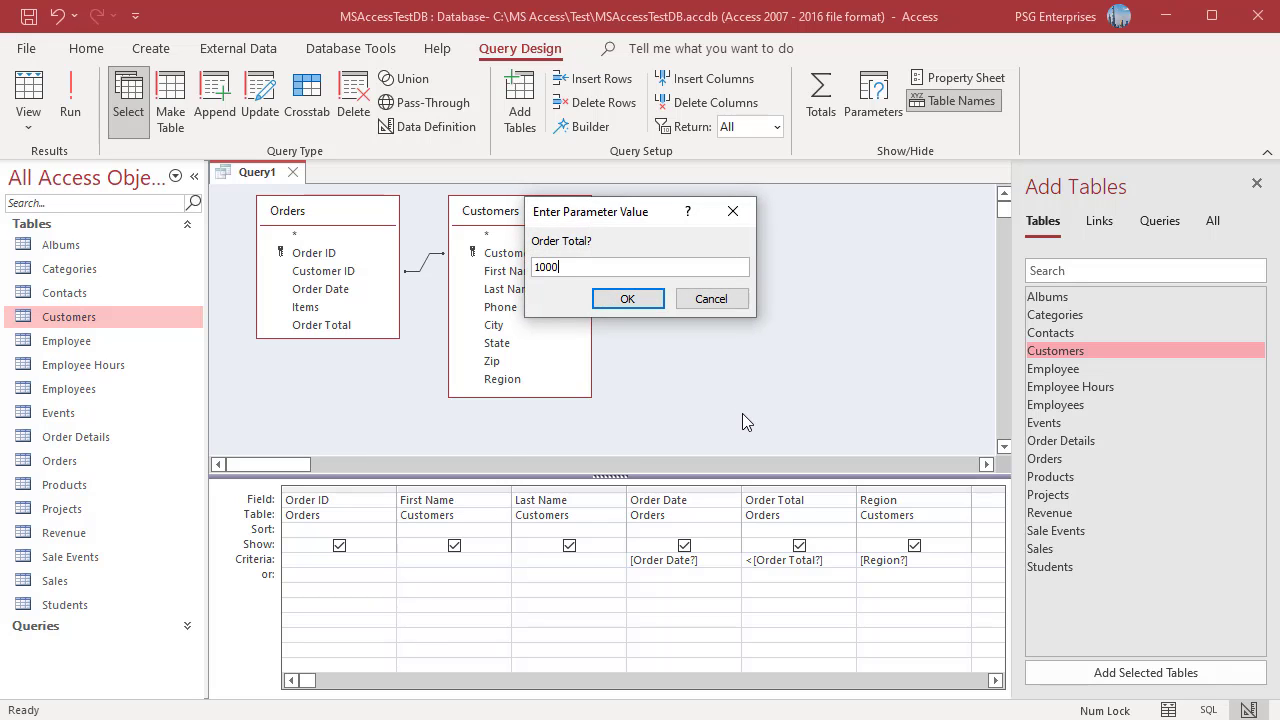
click(628, 298)
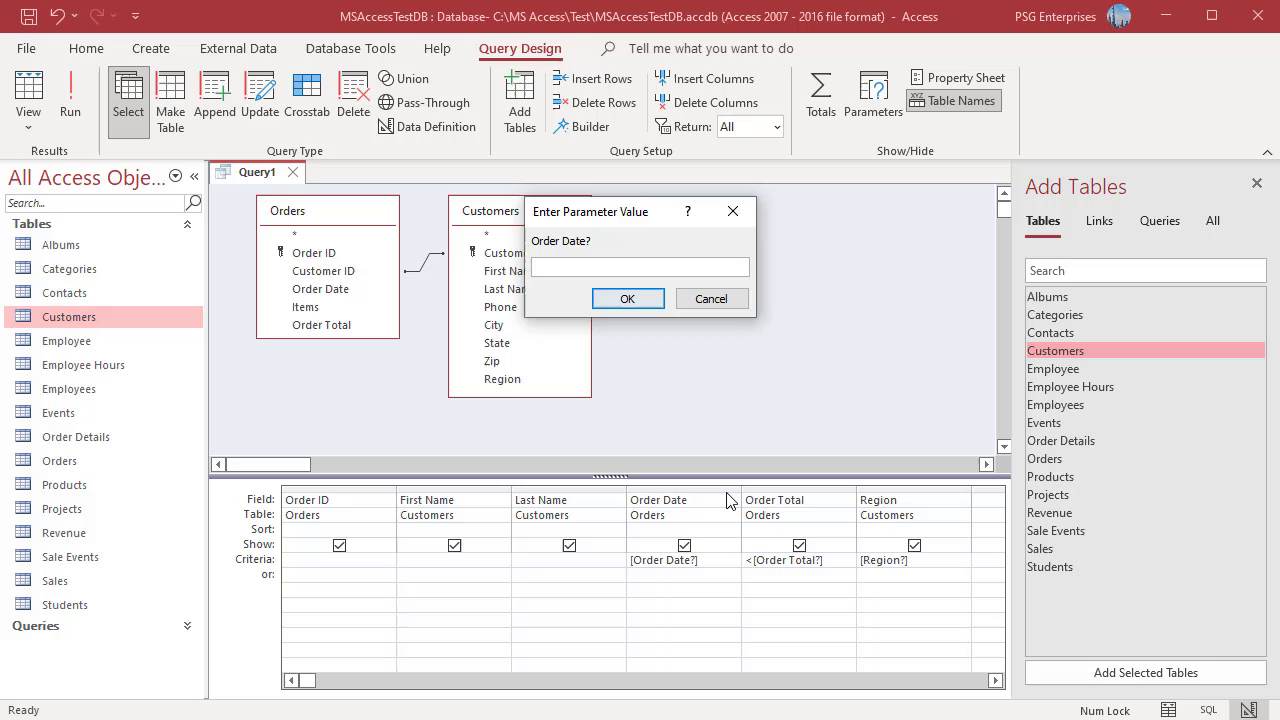
text(1/1)
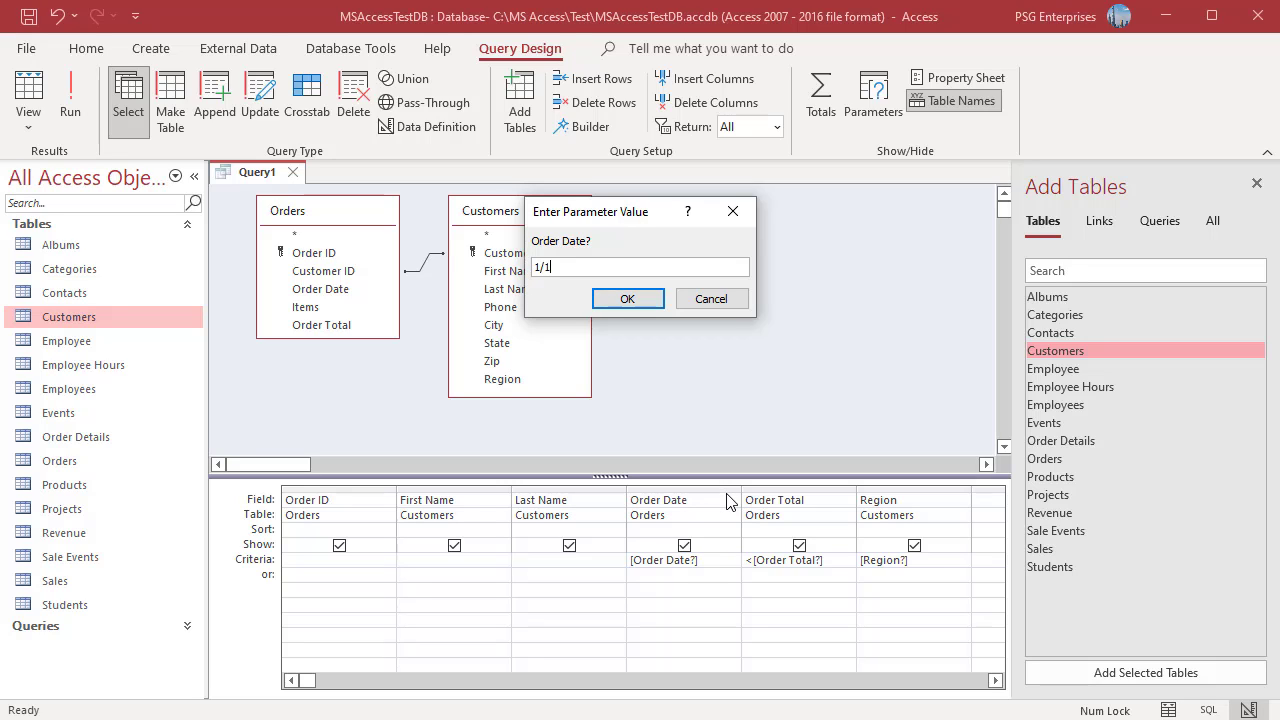
text(/2021)
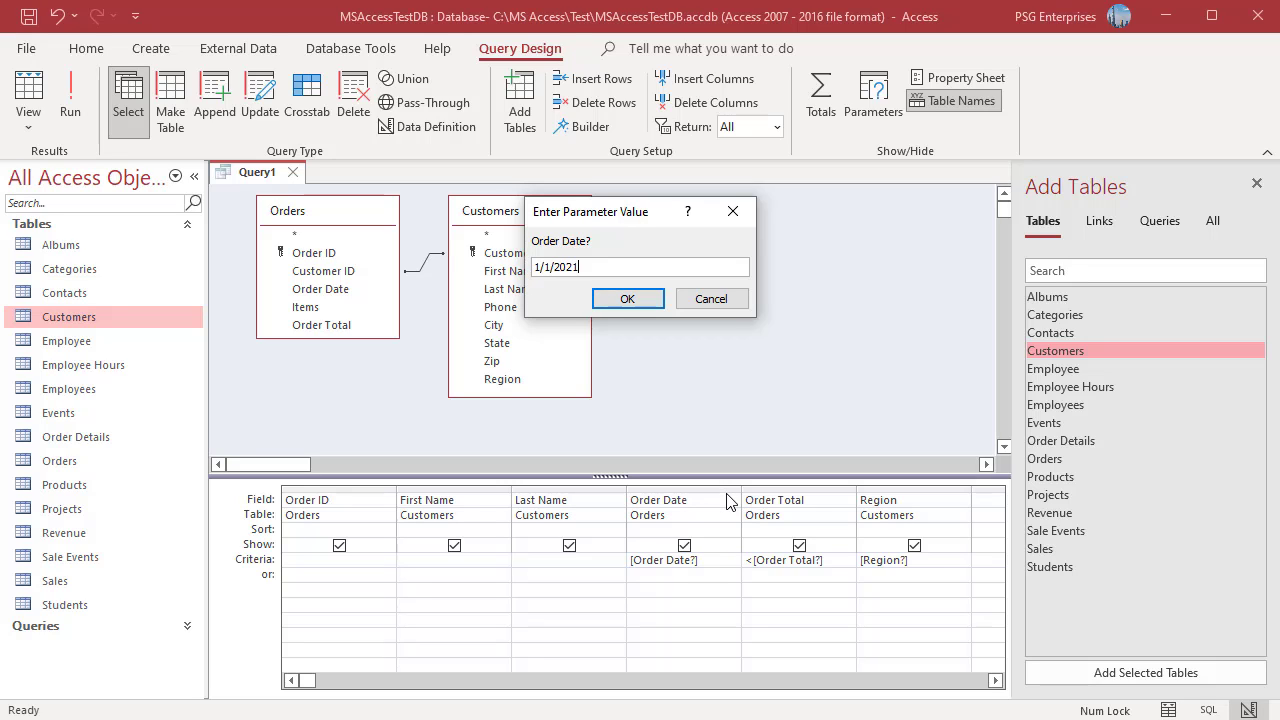
click(628, 298)
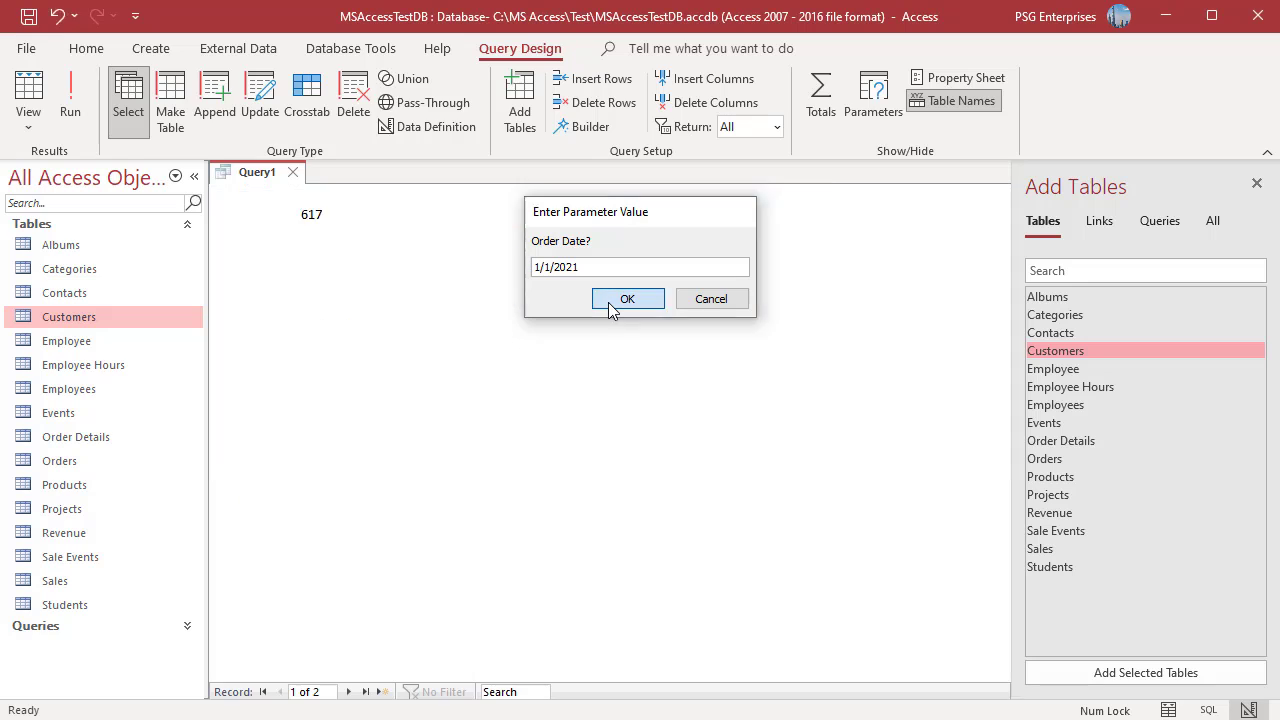
click(628, 298)
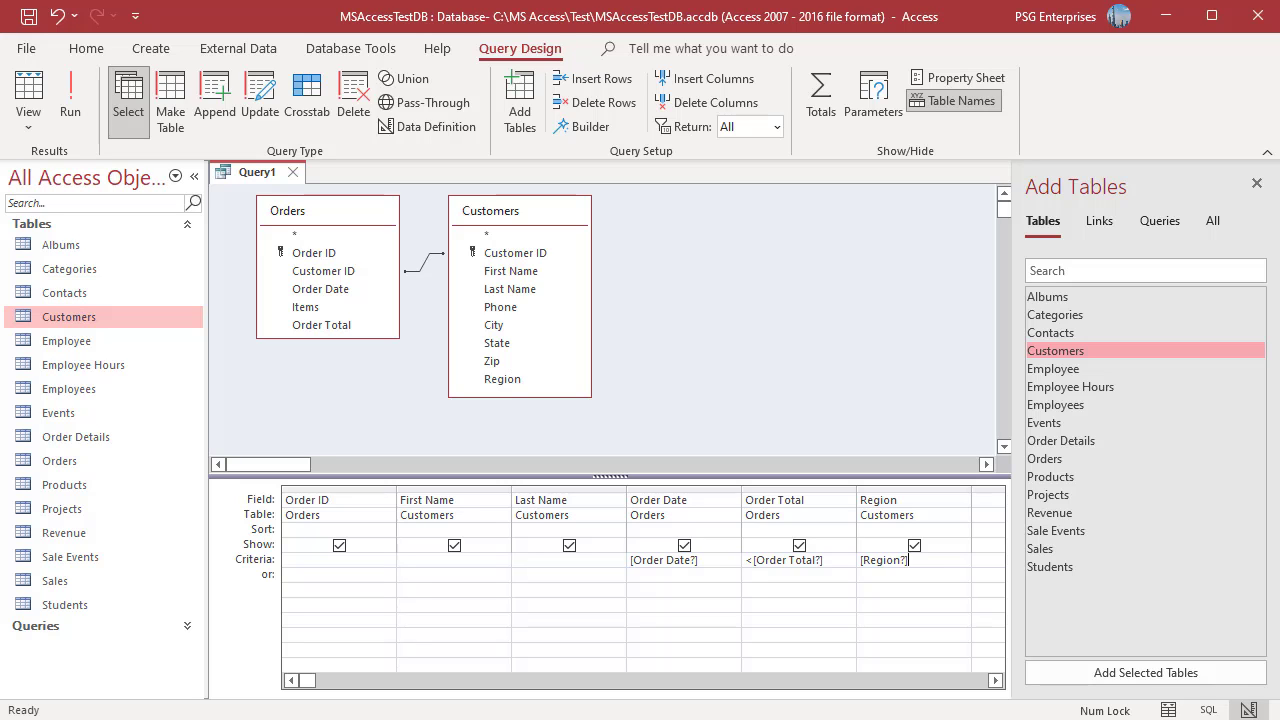
- Confirm the parameter list reordered with [Order Total?] first
click(872, 96)
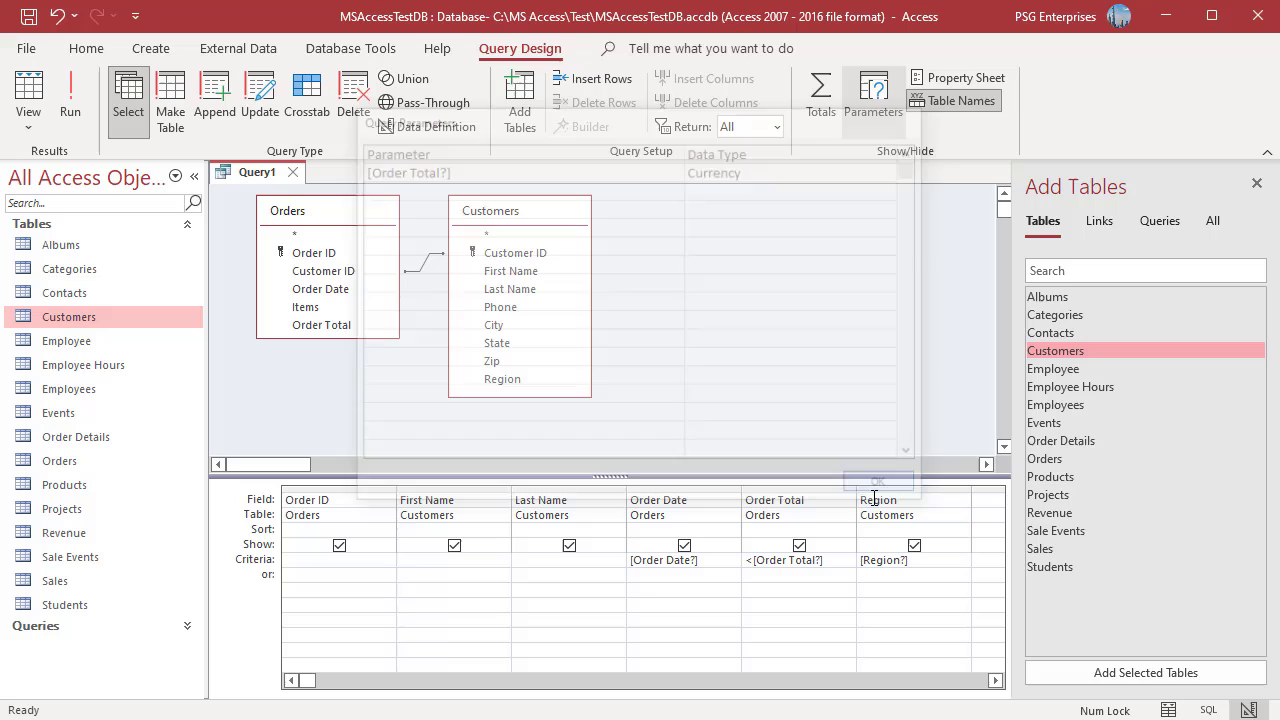
- Rerun the query, answering 1000 to Order Total? first, then 1/1/2021 to Order Date?
click(70, 90)
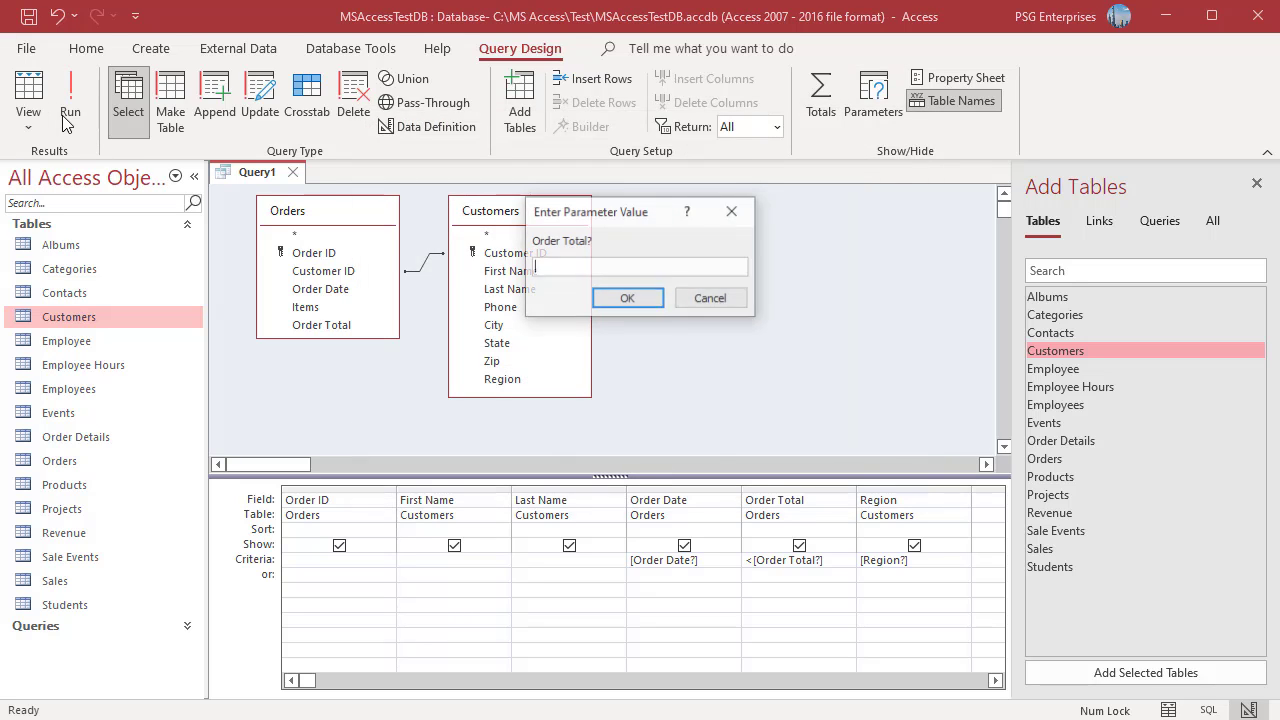
text(1)
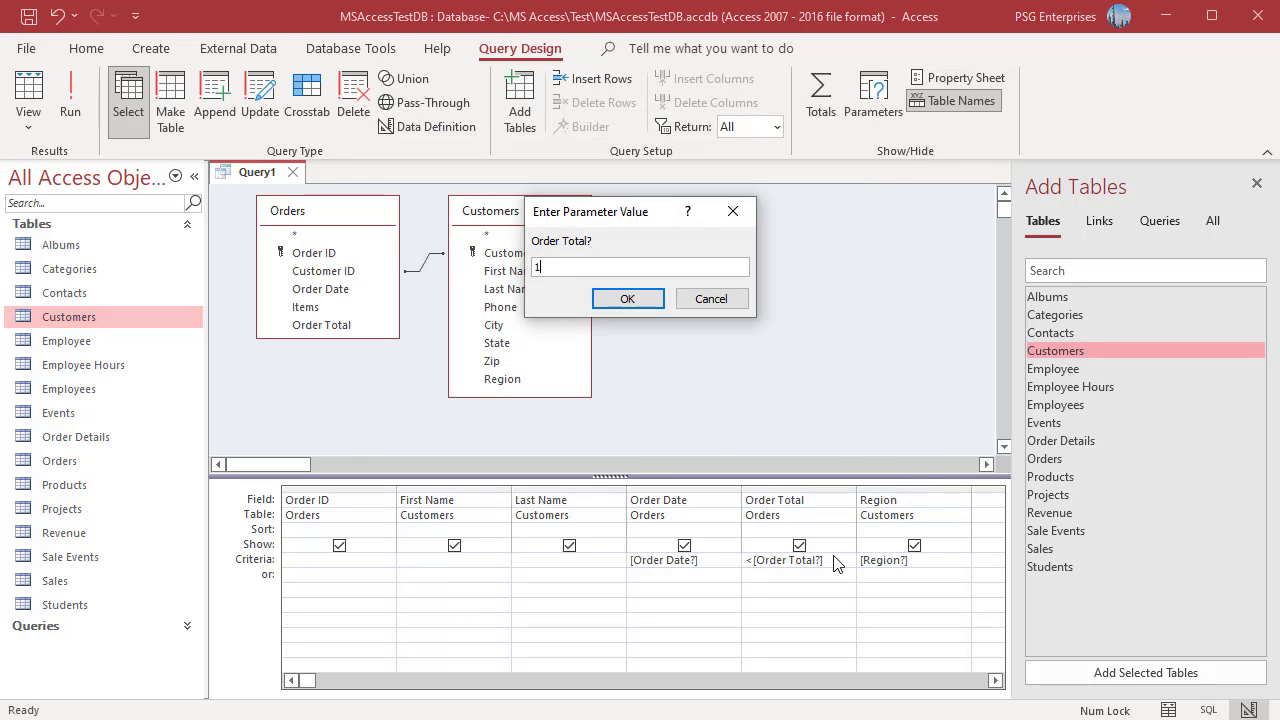
text(000)
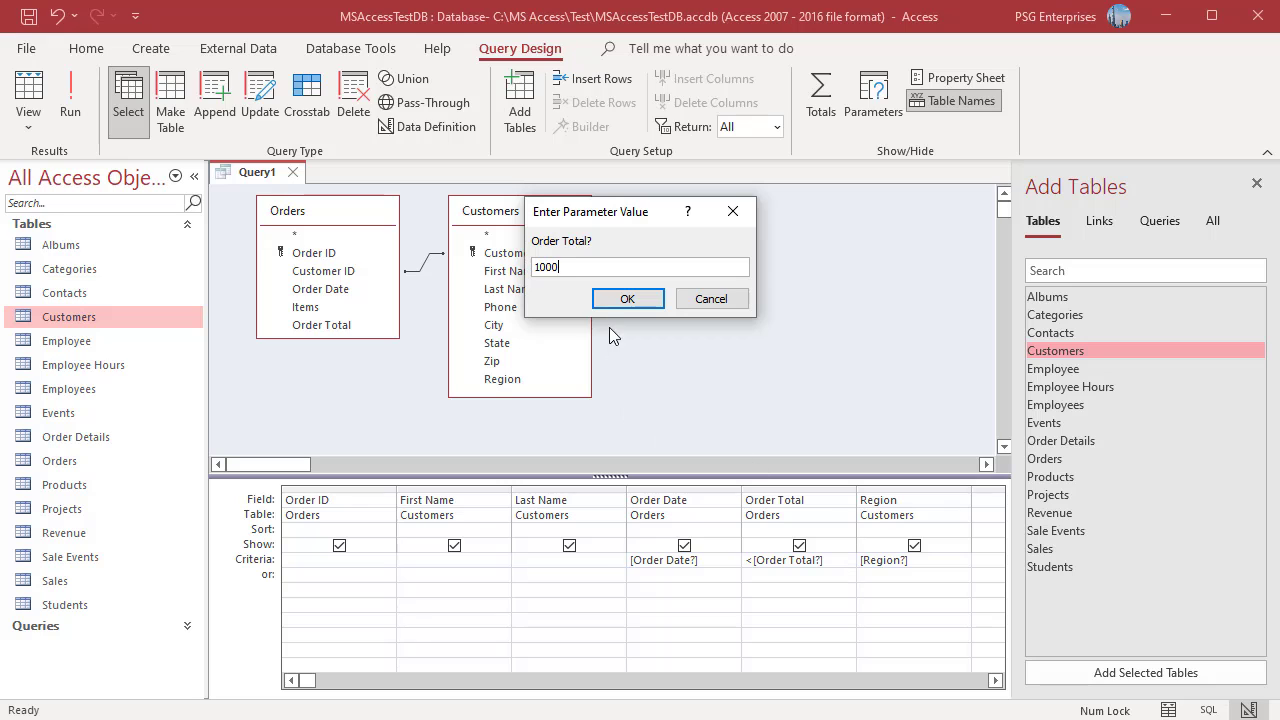
click(628, 298)
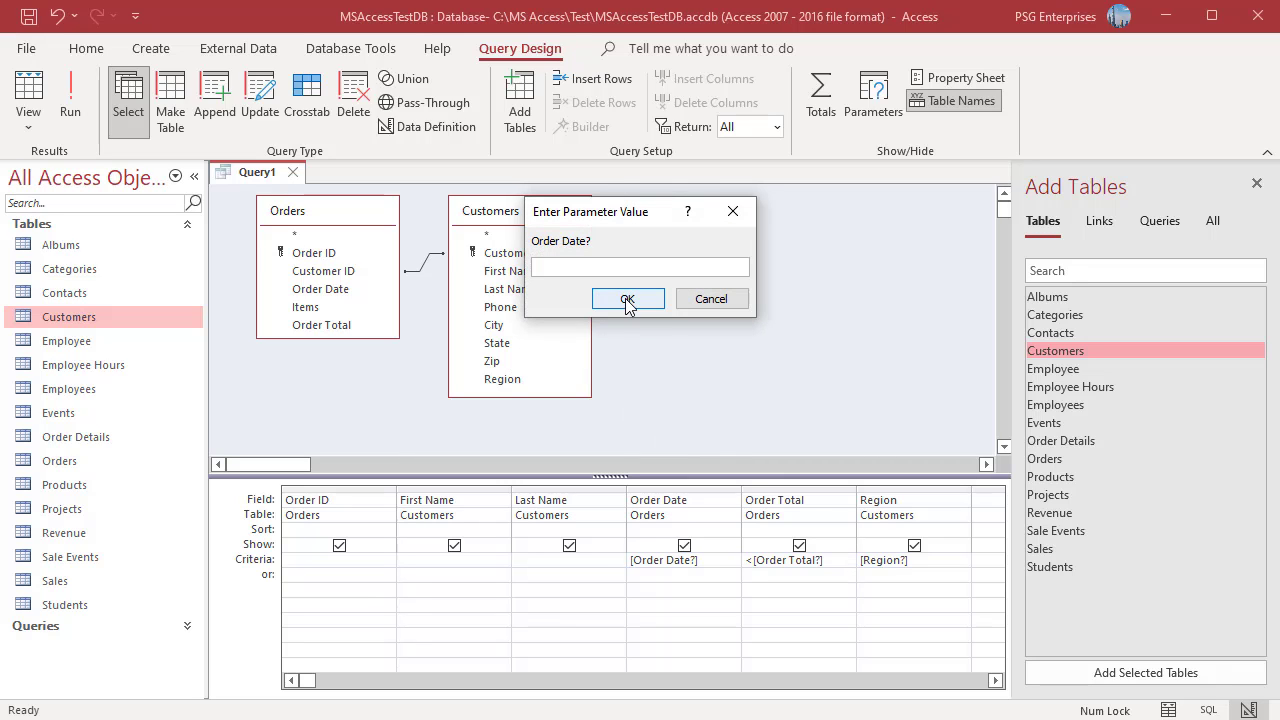
text(1/)
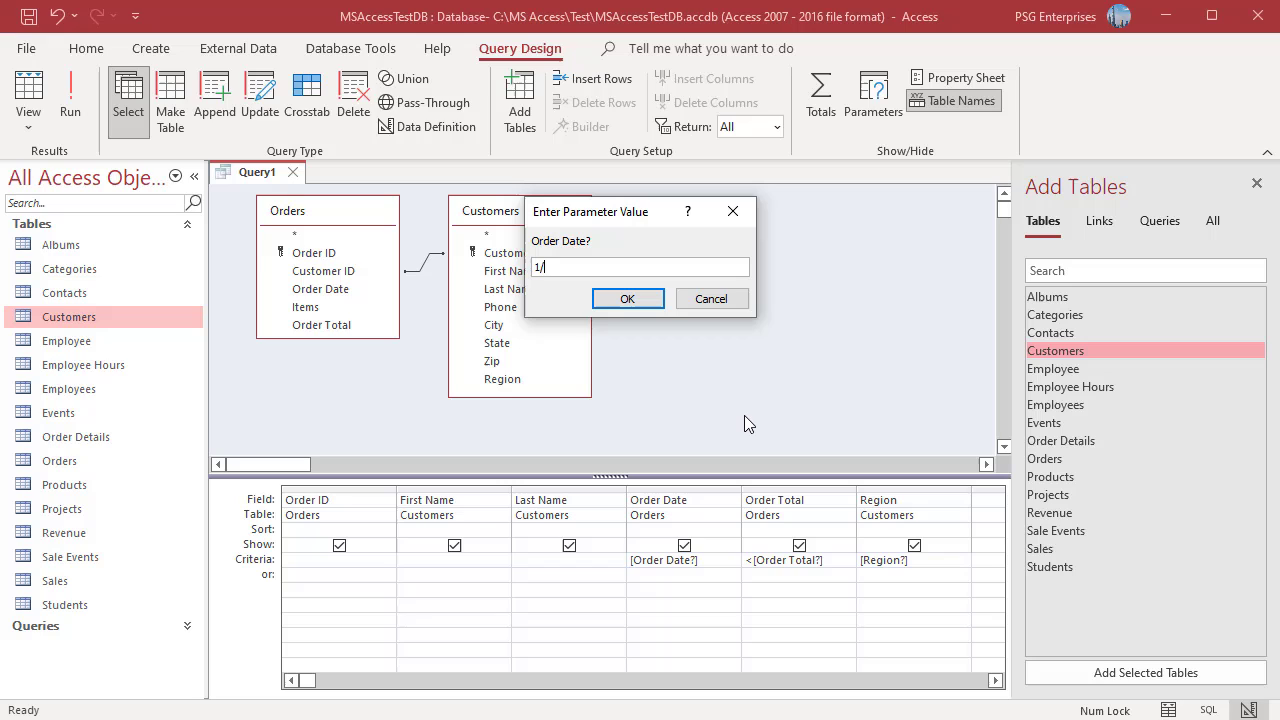
text(1/1/202)
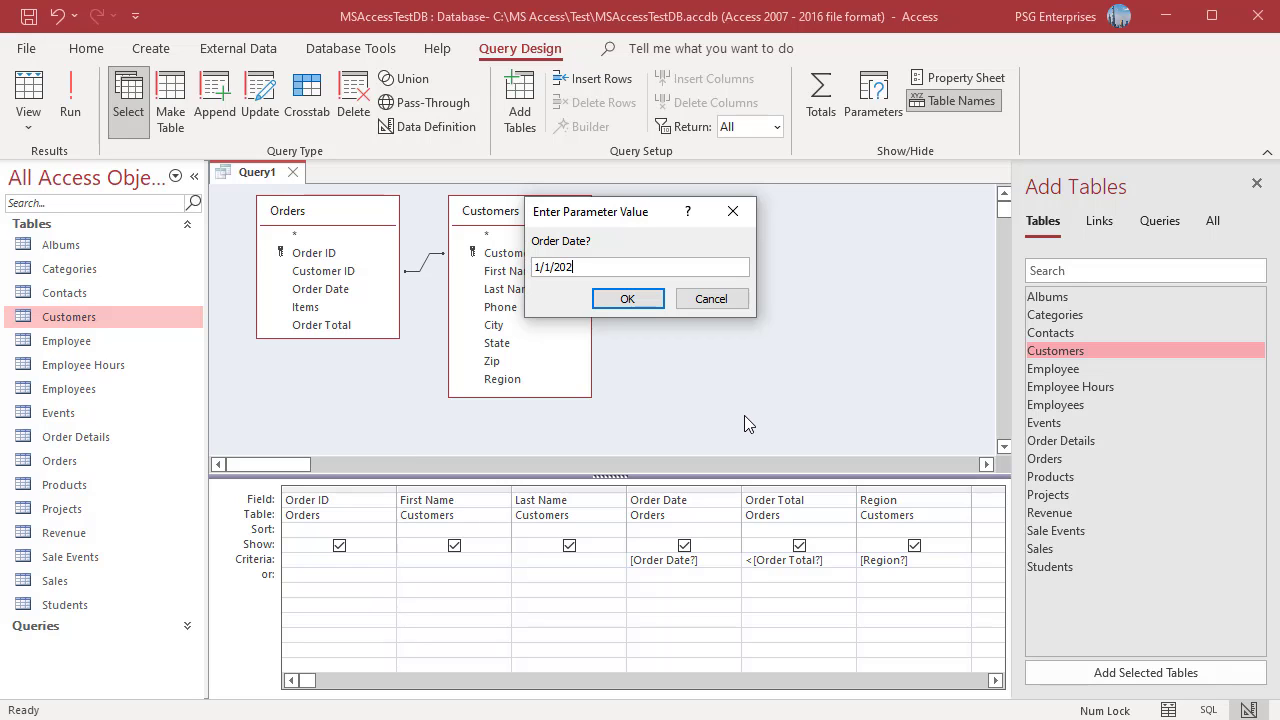
click(628, 298)
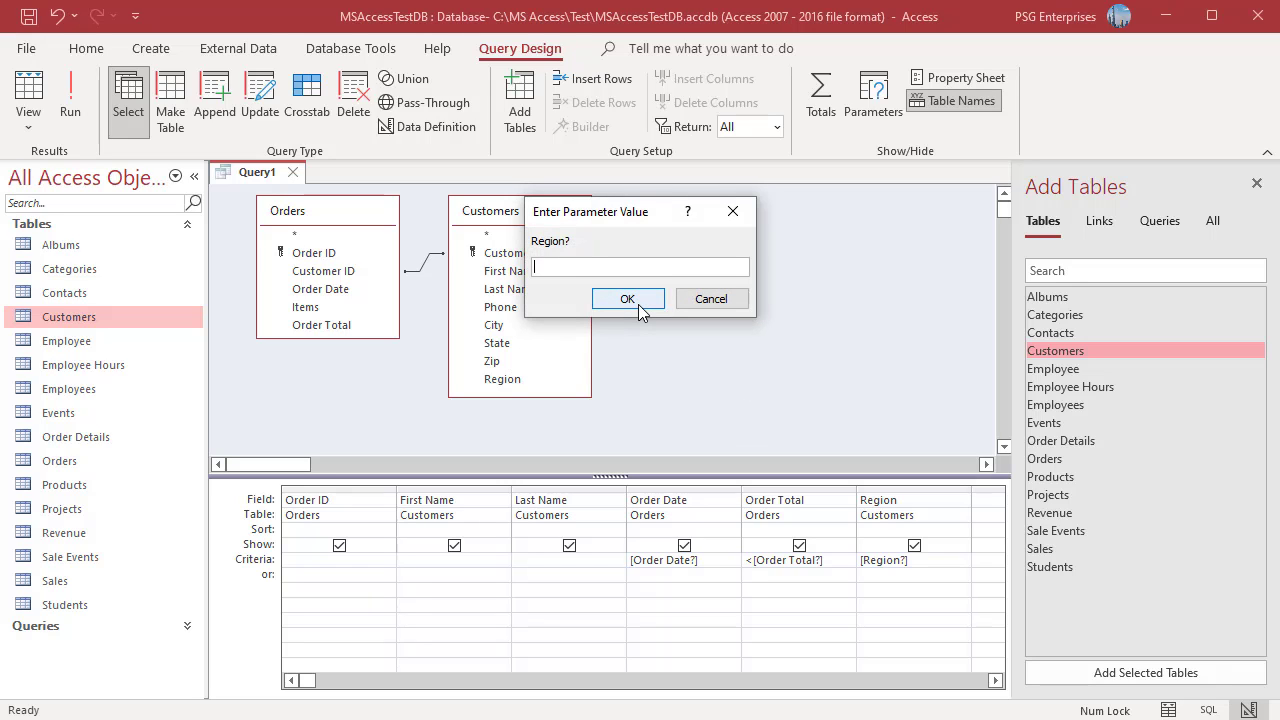